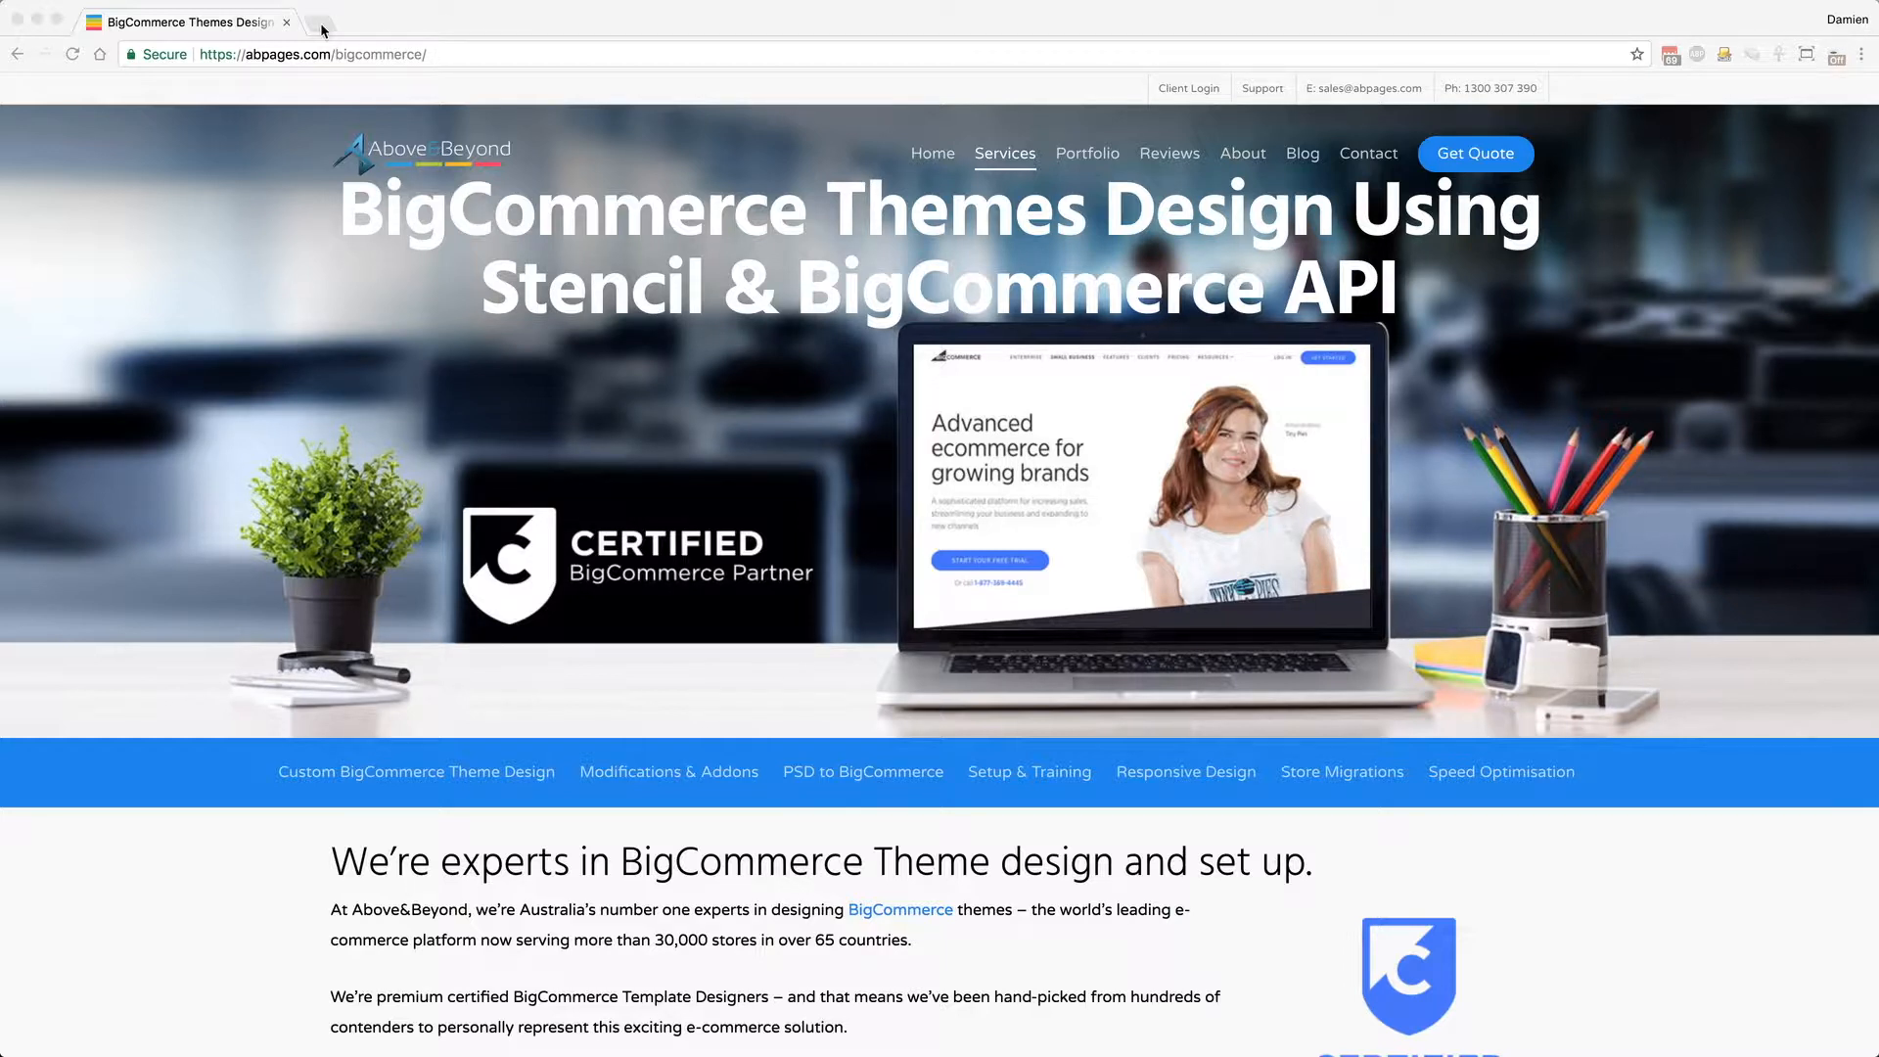
pyautogui.moveTo(409, 35)
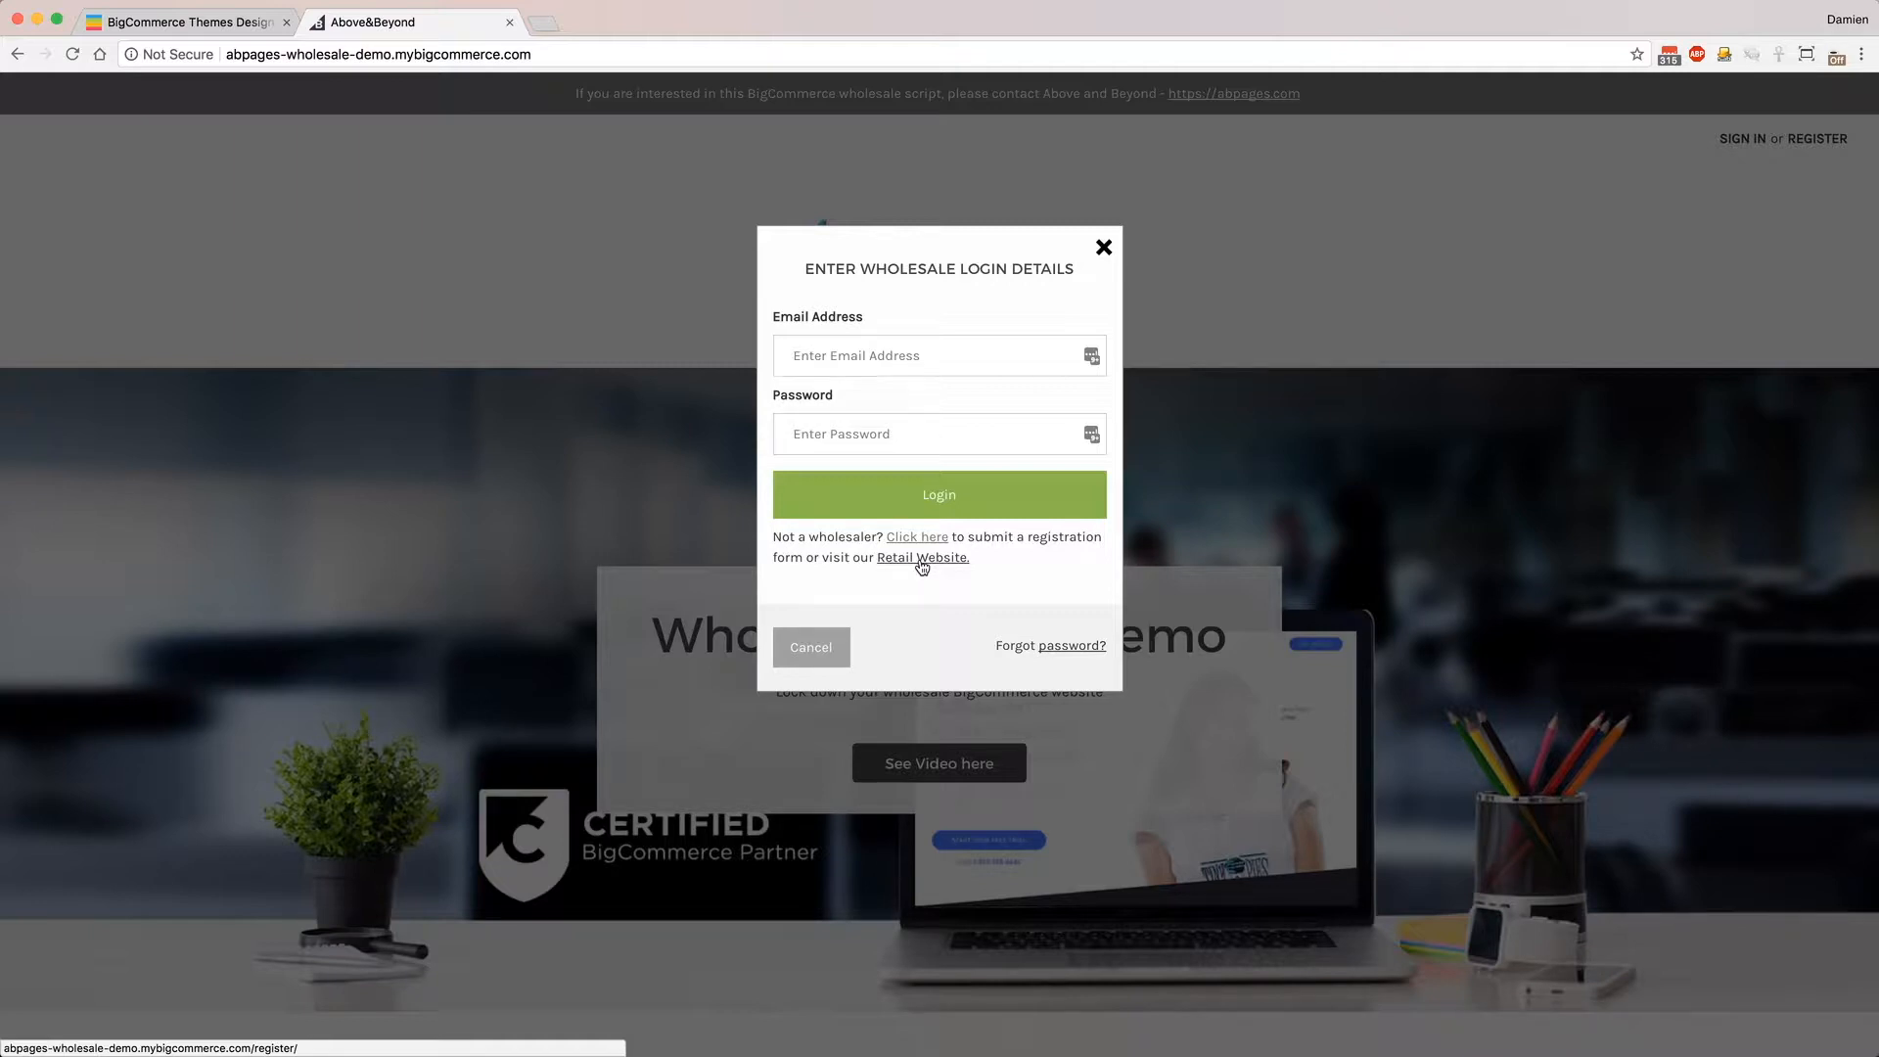
pyautogui.moveTo(890, 658)
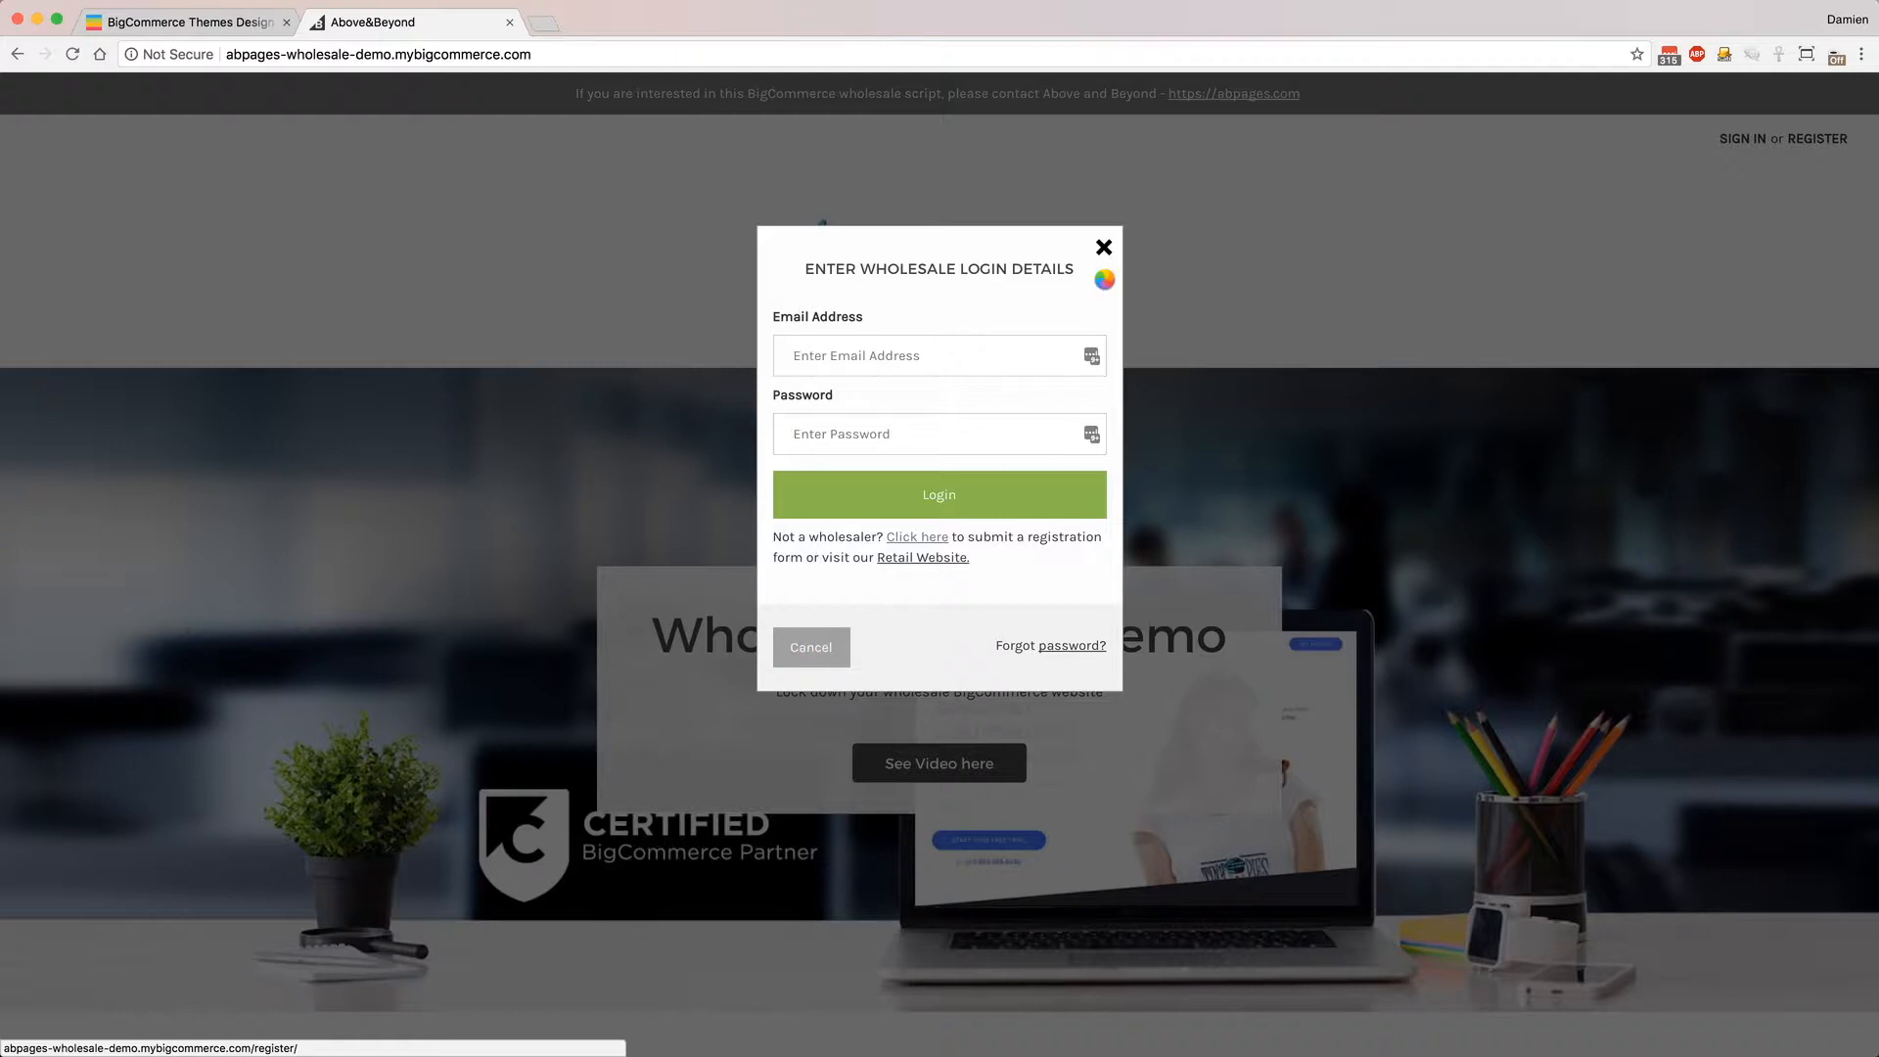
# Step: Dismiss the wholesale login prompt and look over the locked homepage lacking product navigation
pyautogui.click(1102, 247)
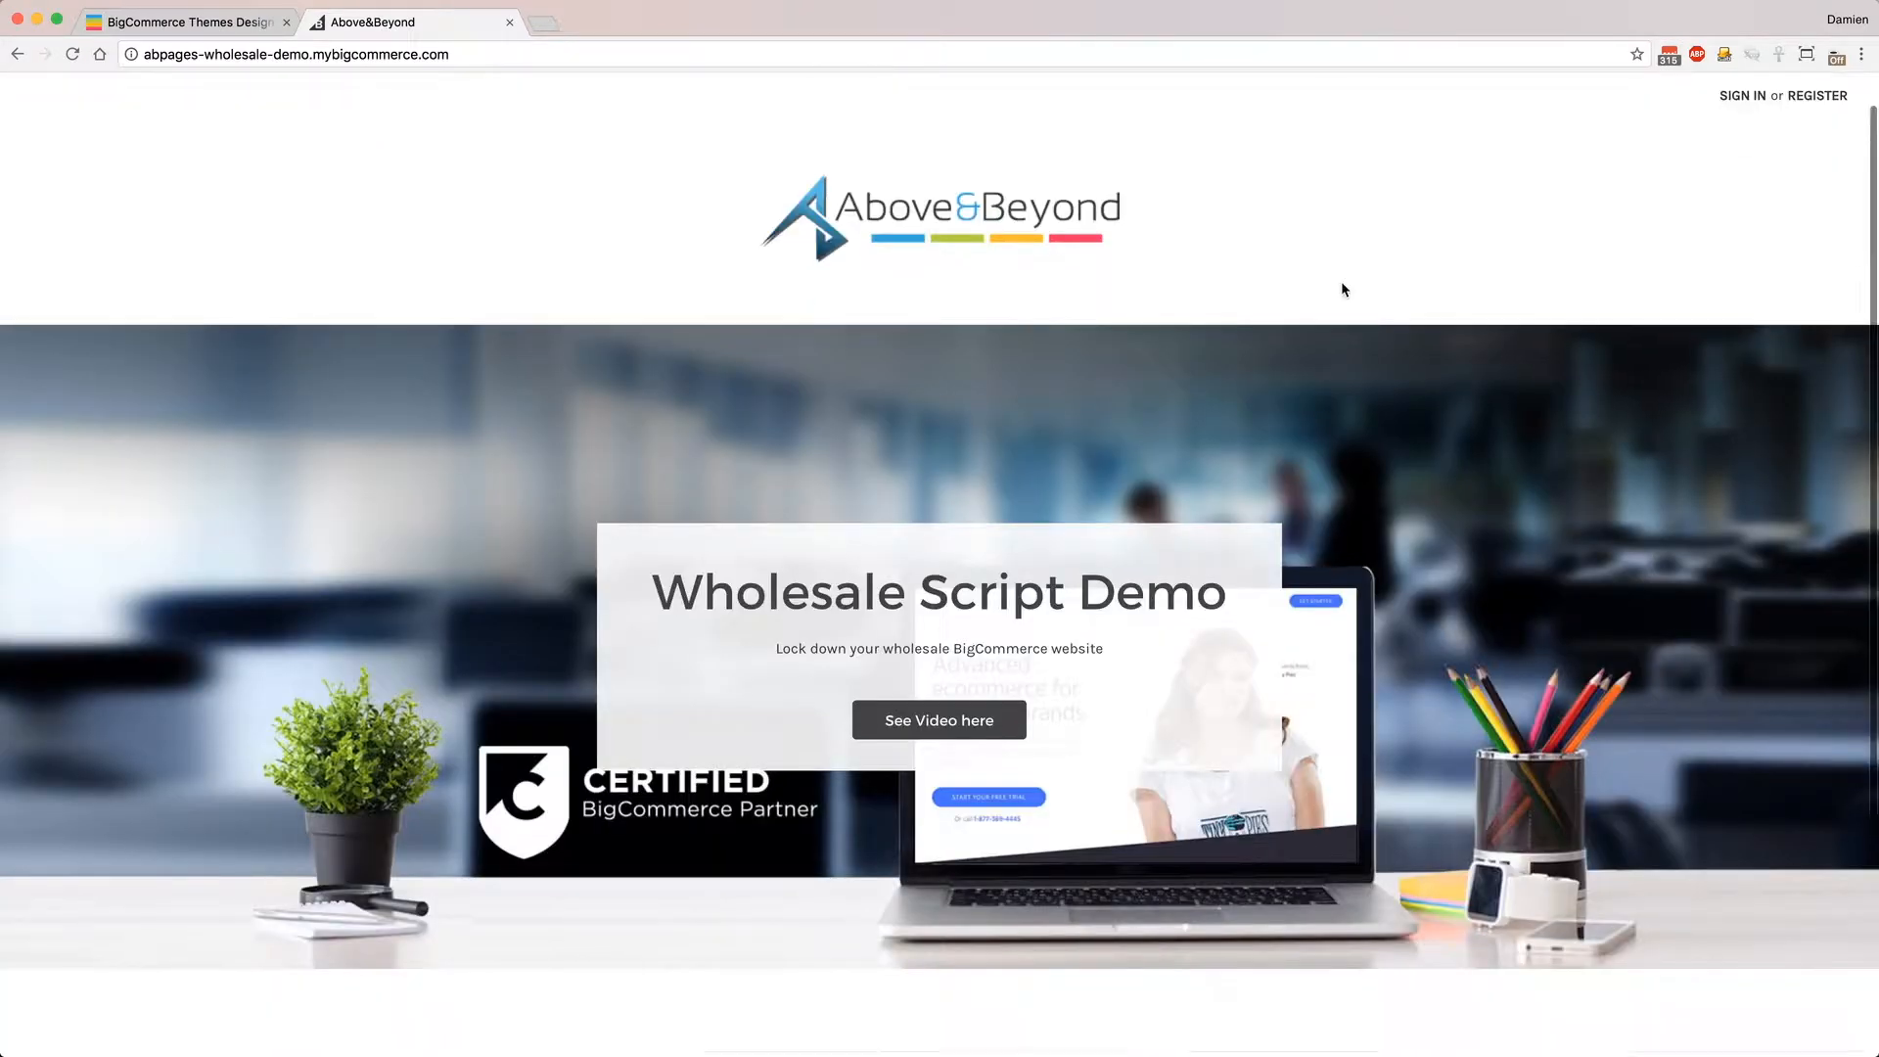
pyautogui.scroll(-3)
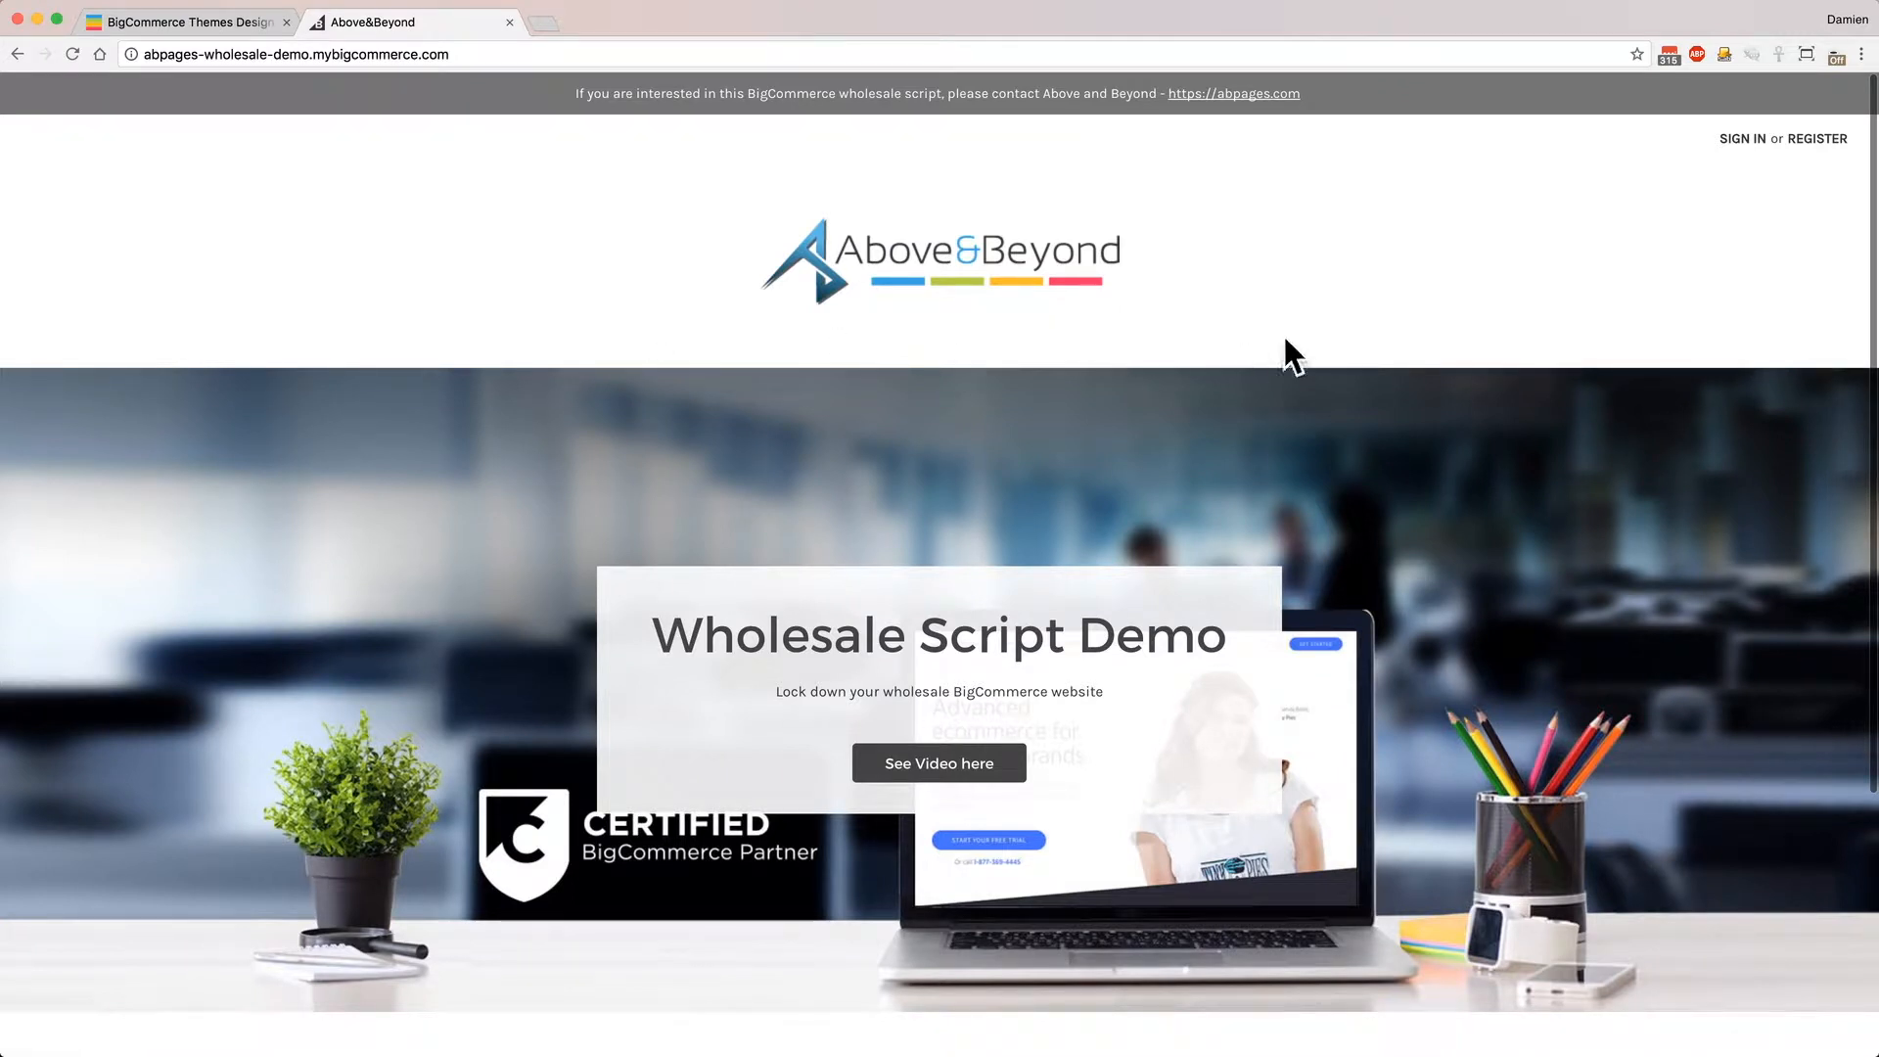
pyautogui.moveTo(1670, 139)
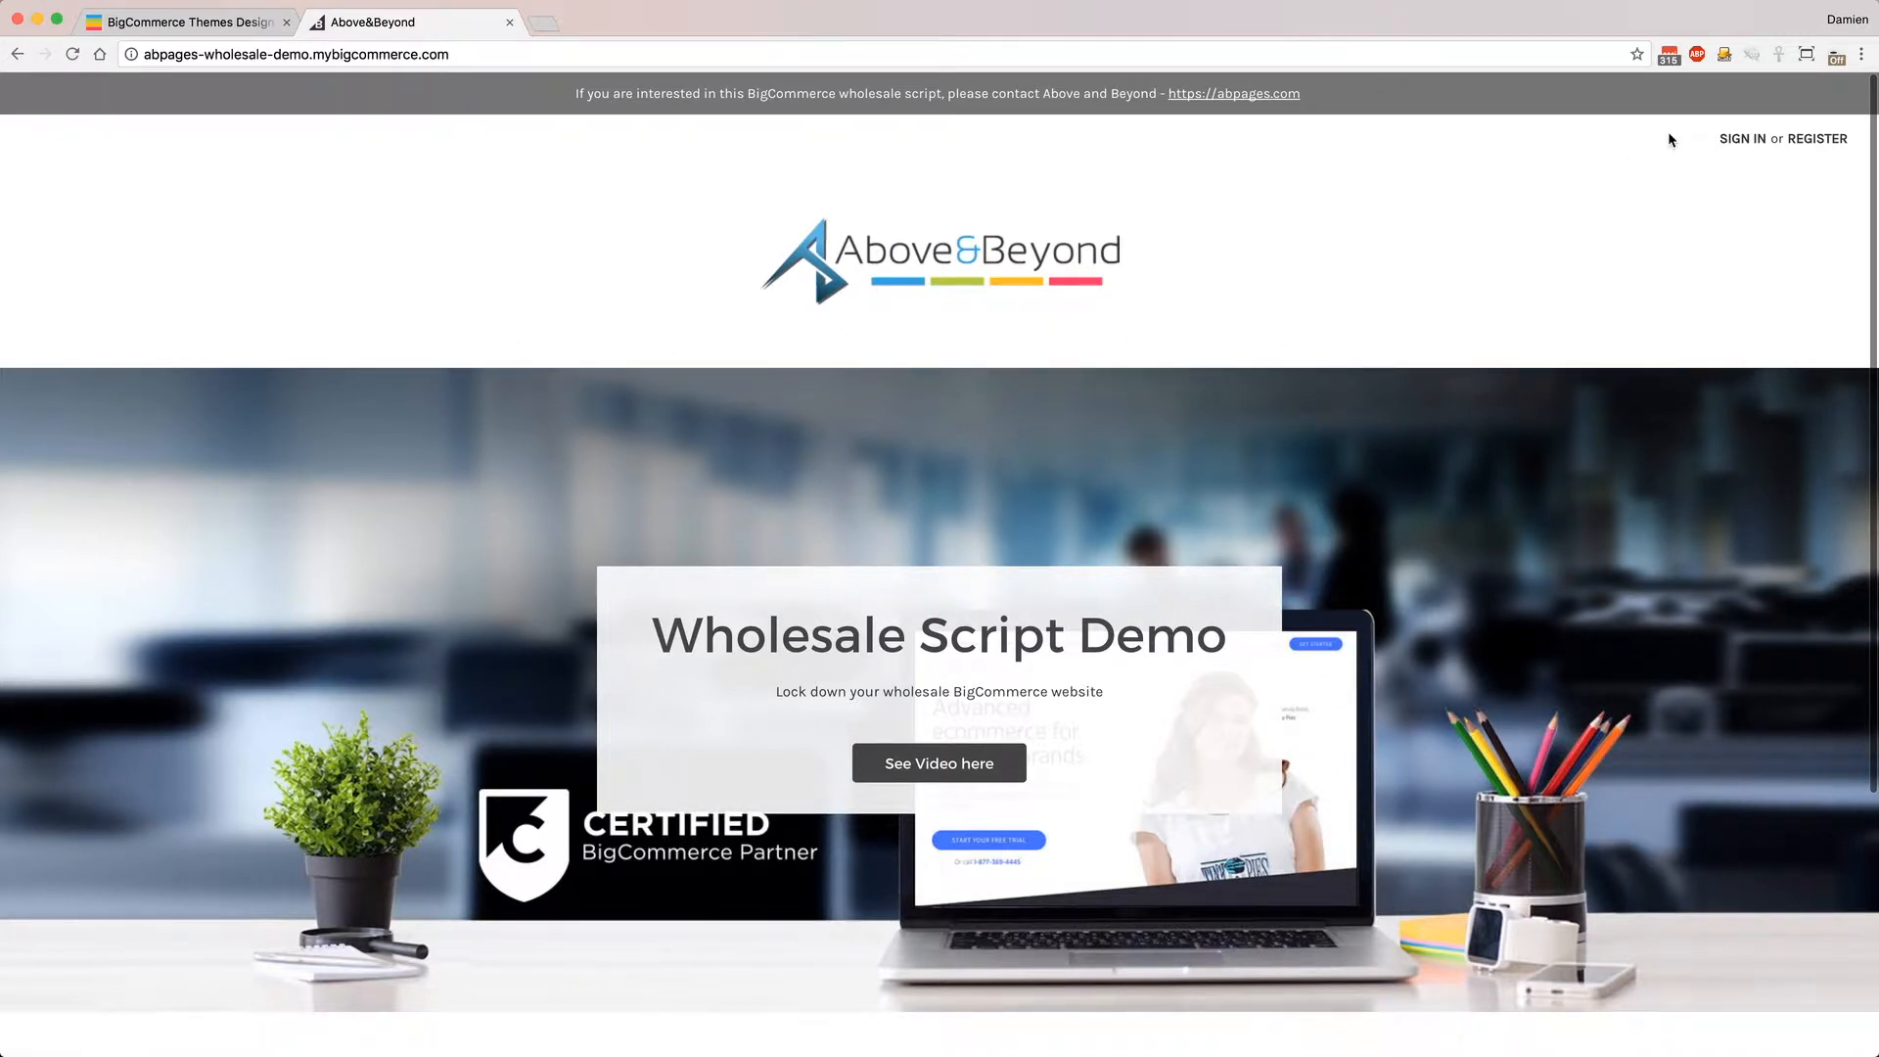
pyautogui.scroll(-3)
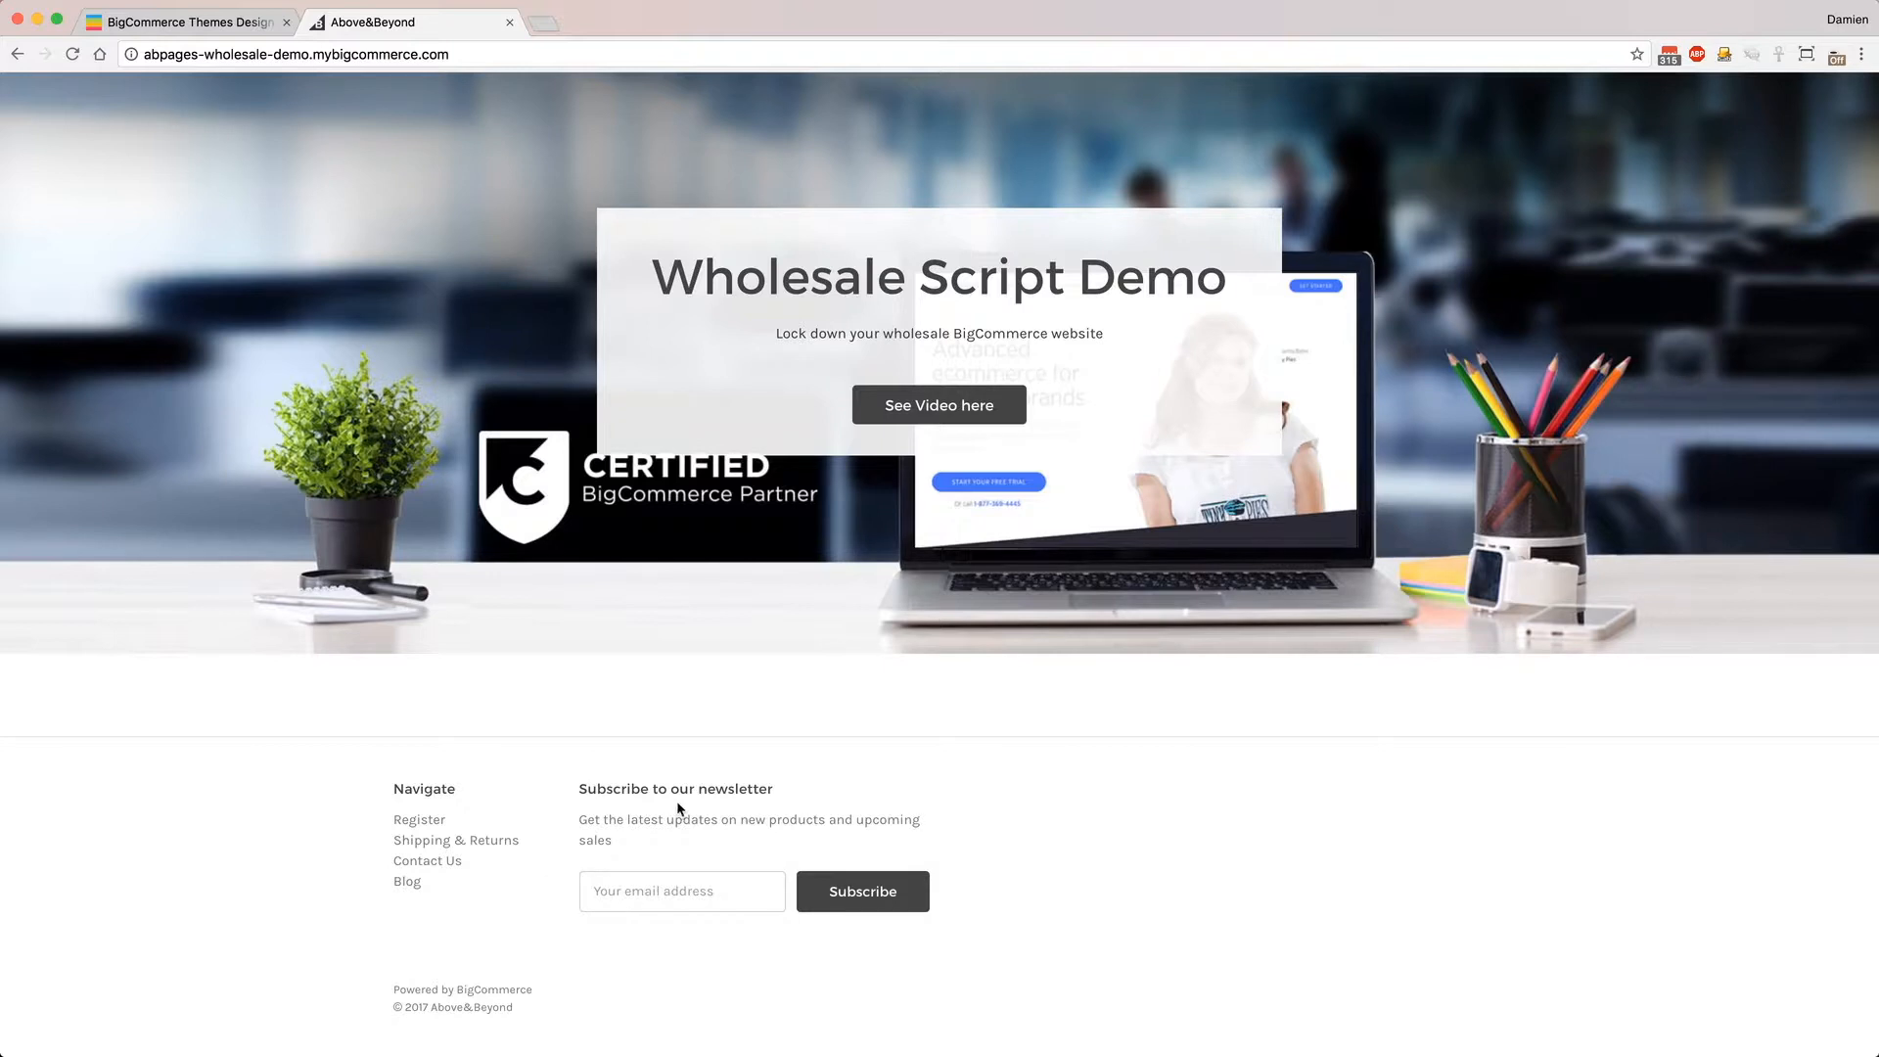
pyautogui.scroll(3)
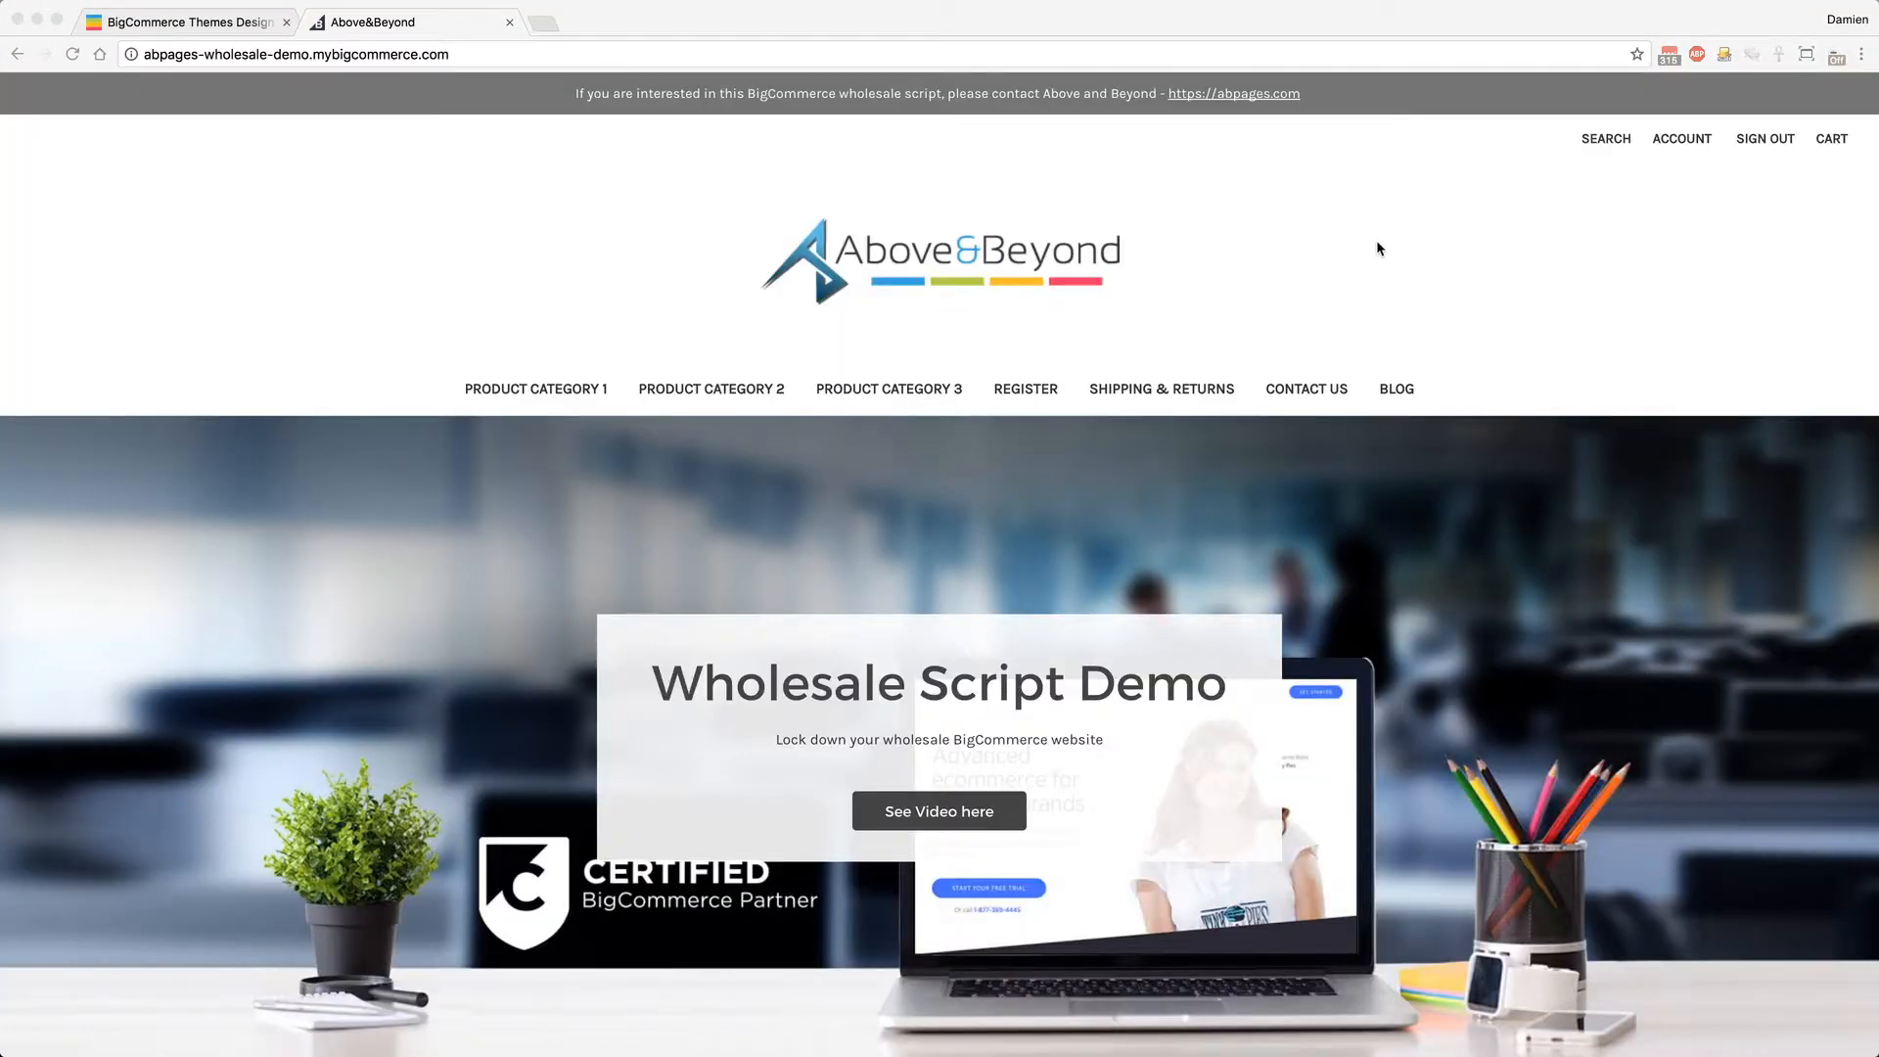
pyautogui.moveTo(1396, 387)
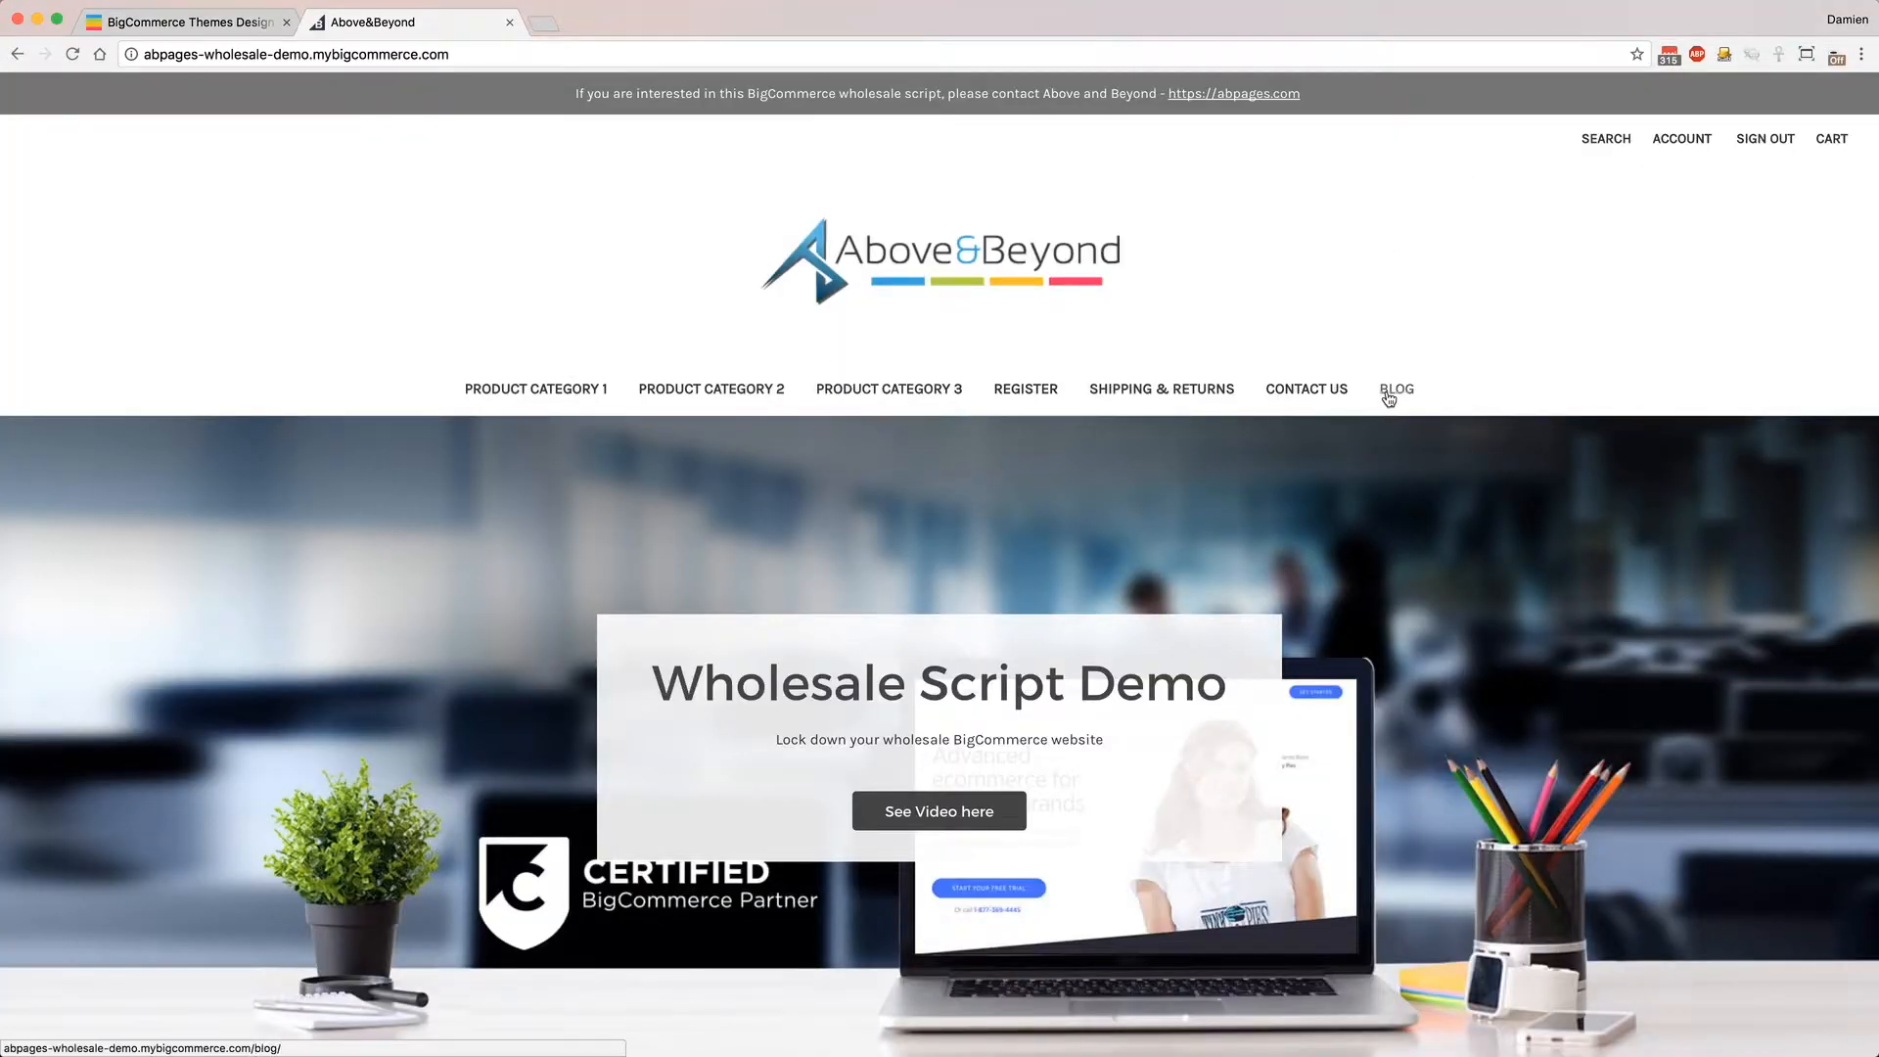
# Step: Browse the logged-in store's New Products, then go to the Product Category 1 page
pyautogui.scroll(-3)
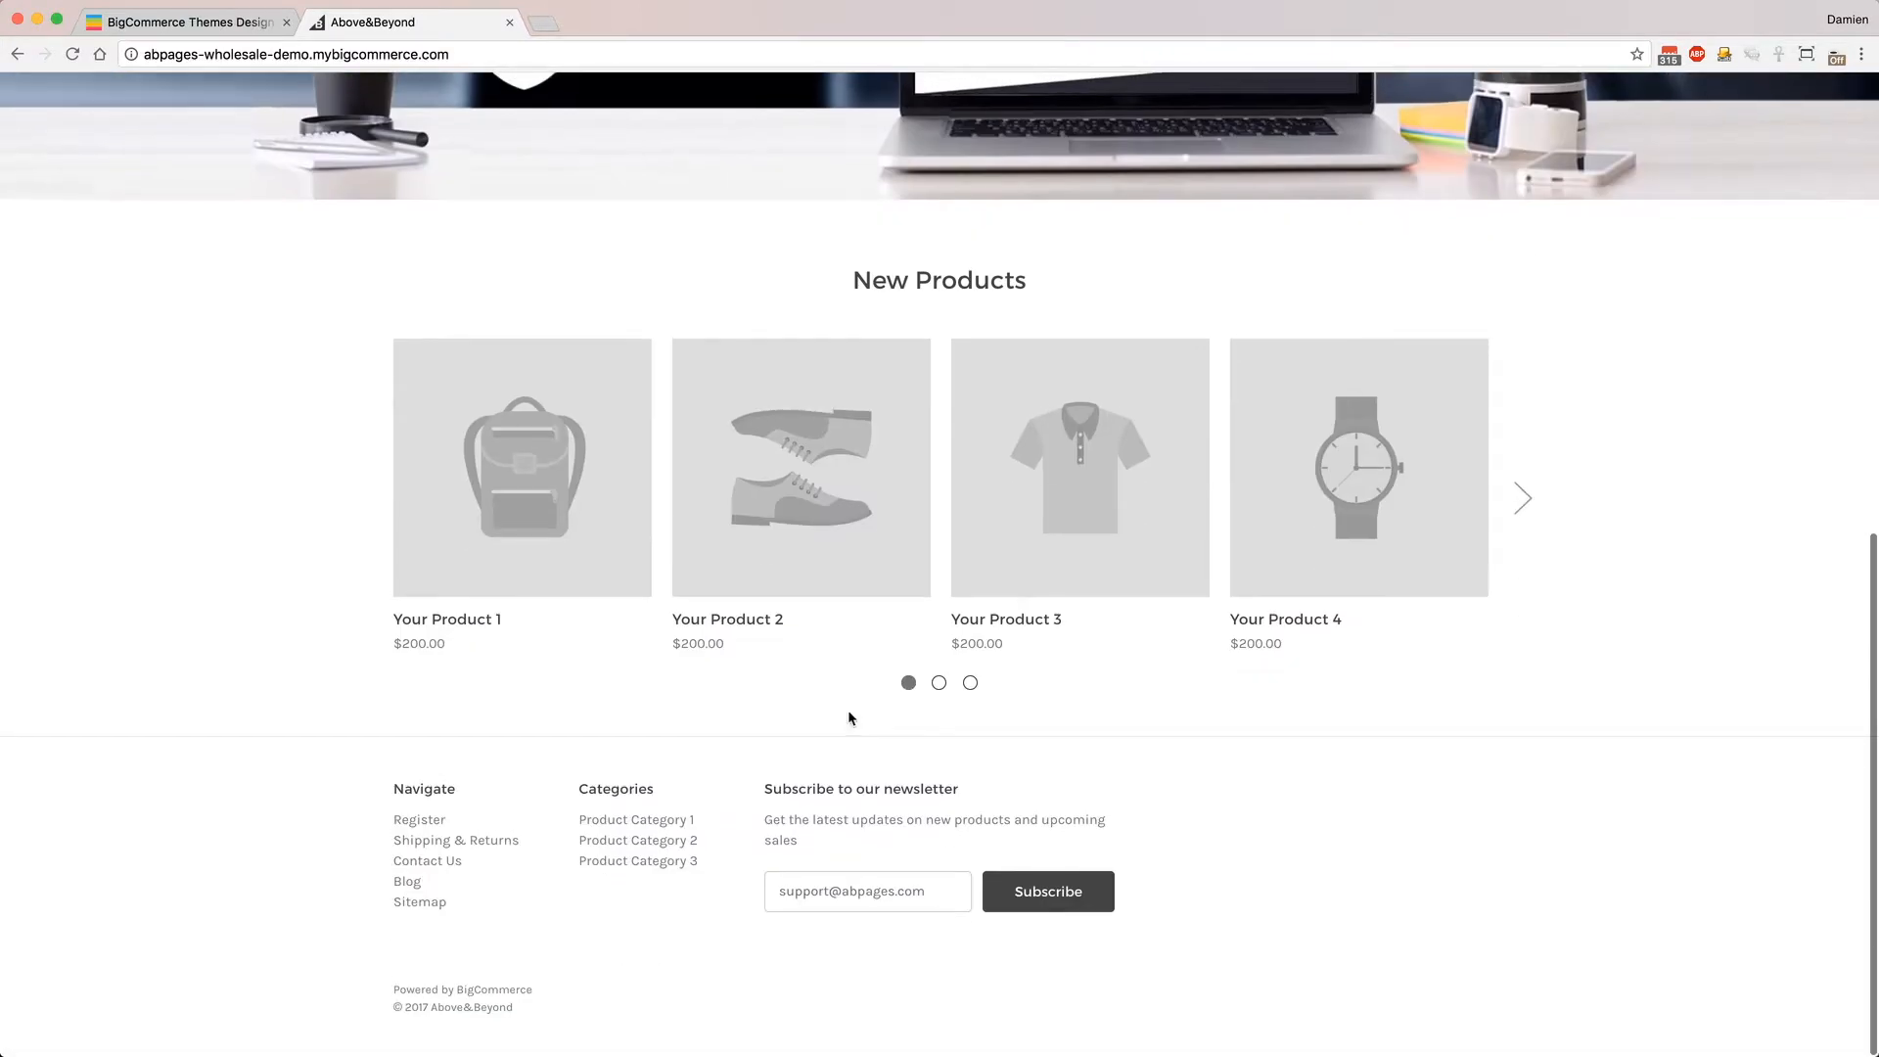
pyautogui.moveTo(1466, 488)
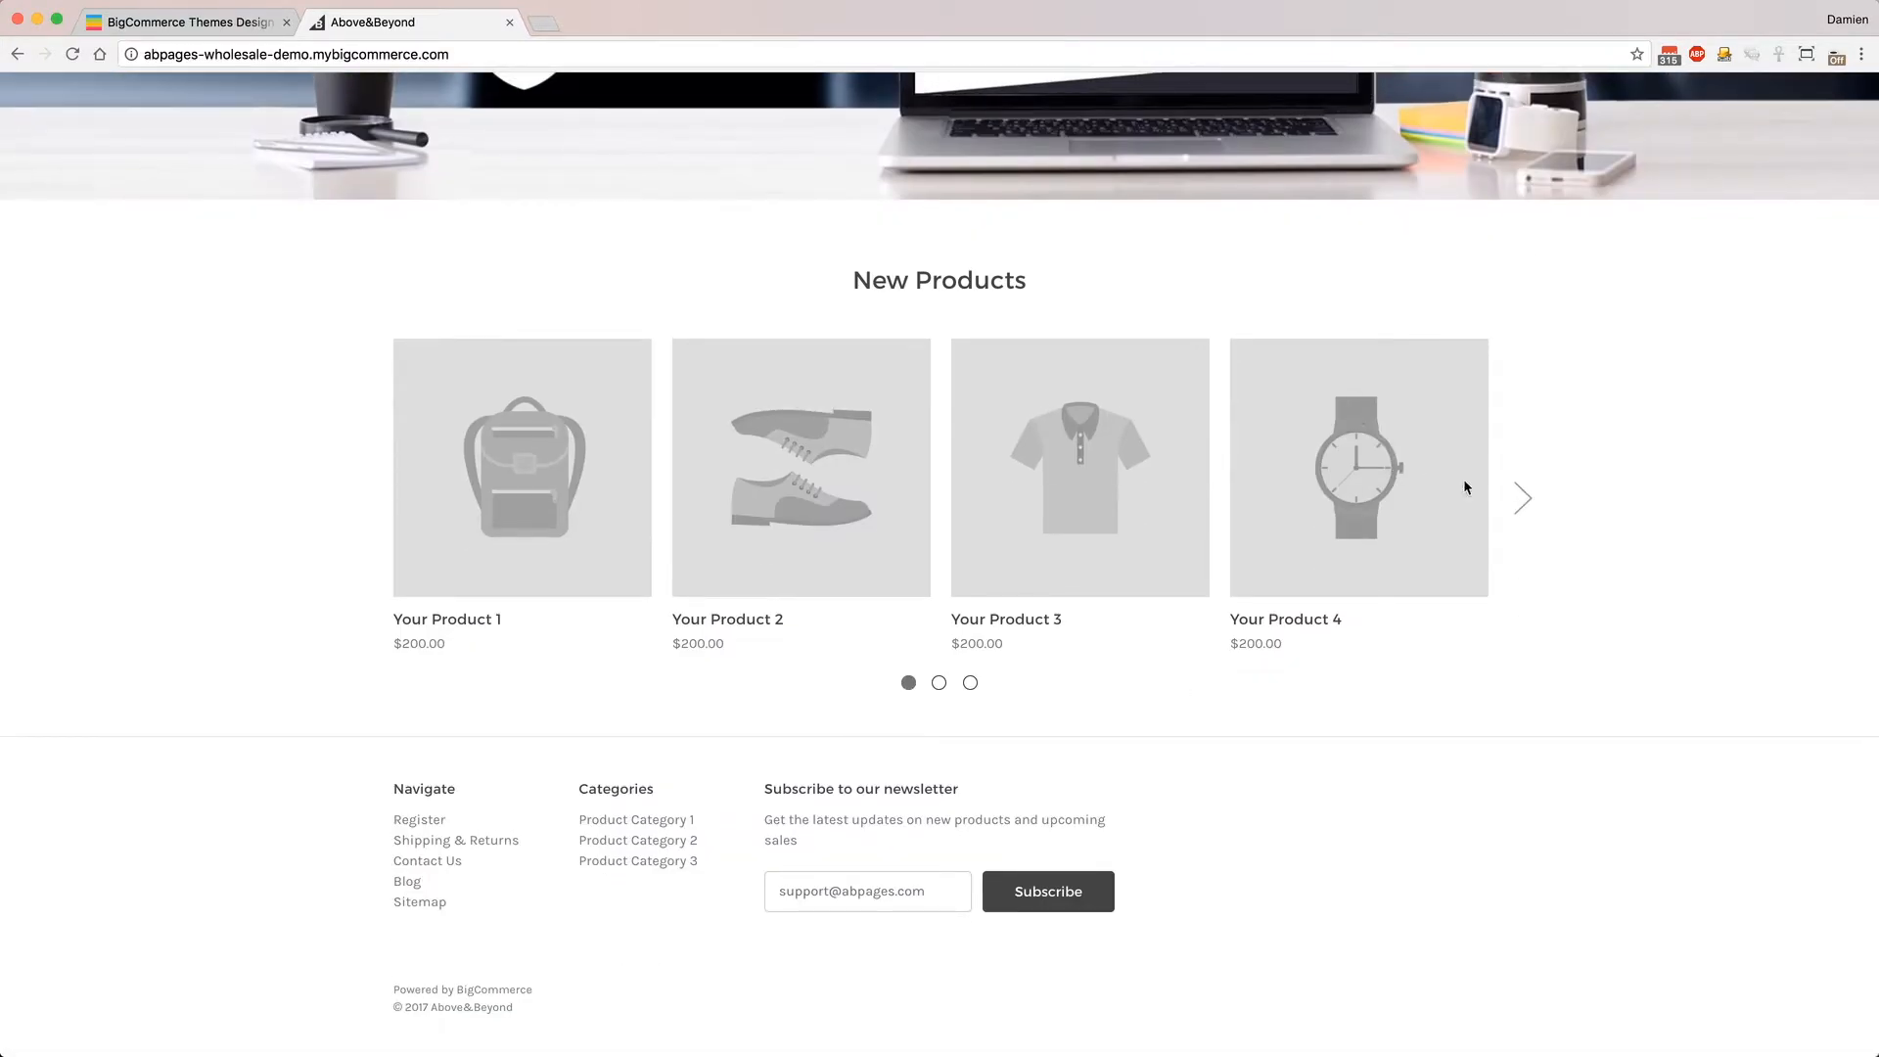
pyautogui.moveTo(638, 840)
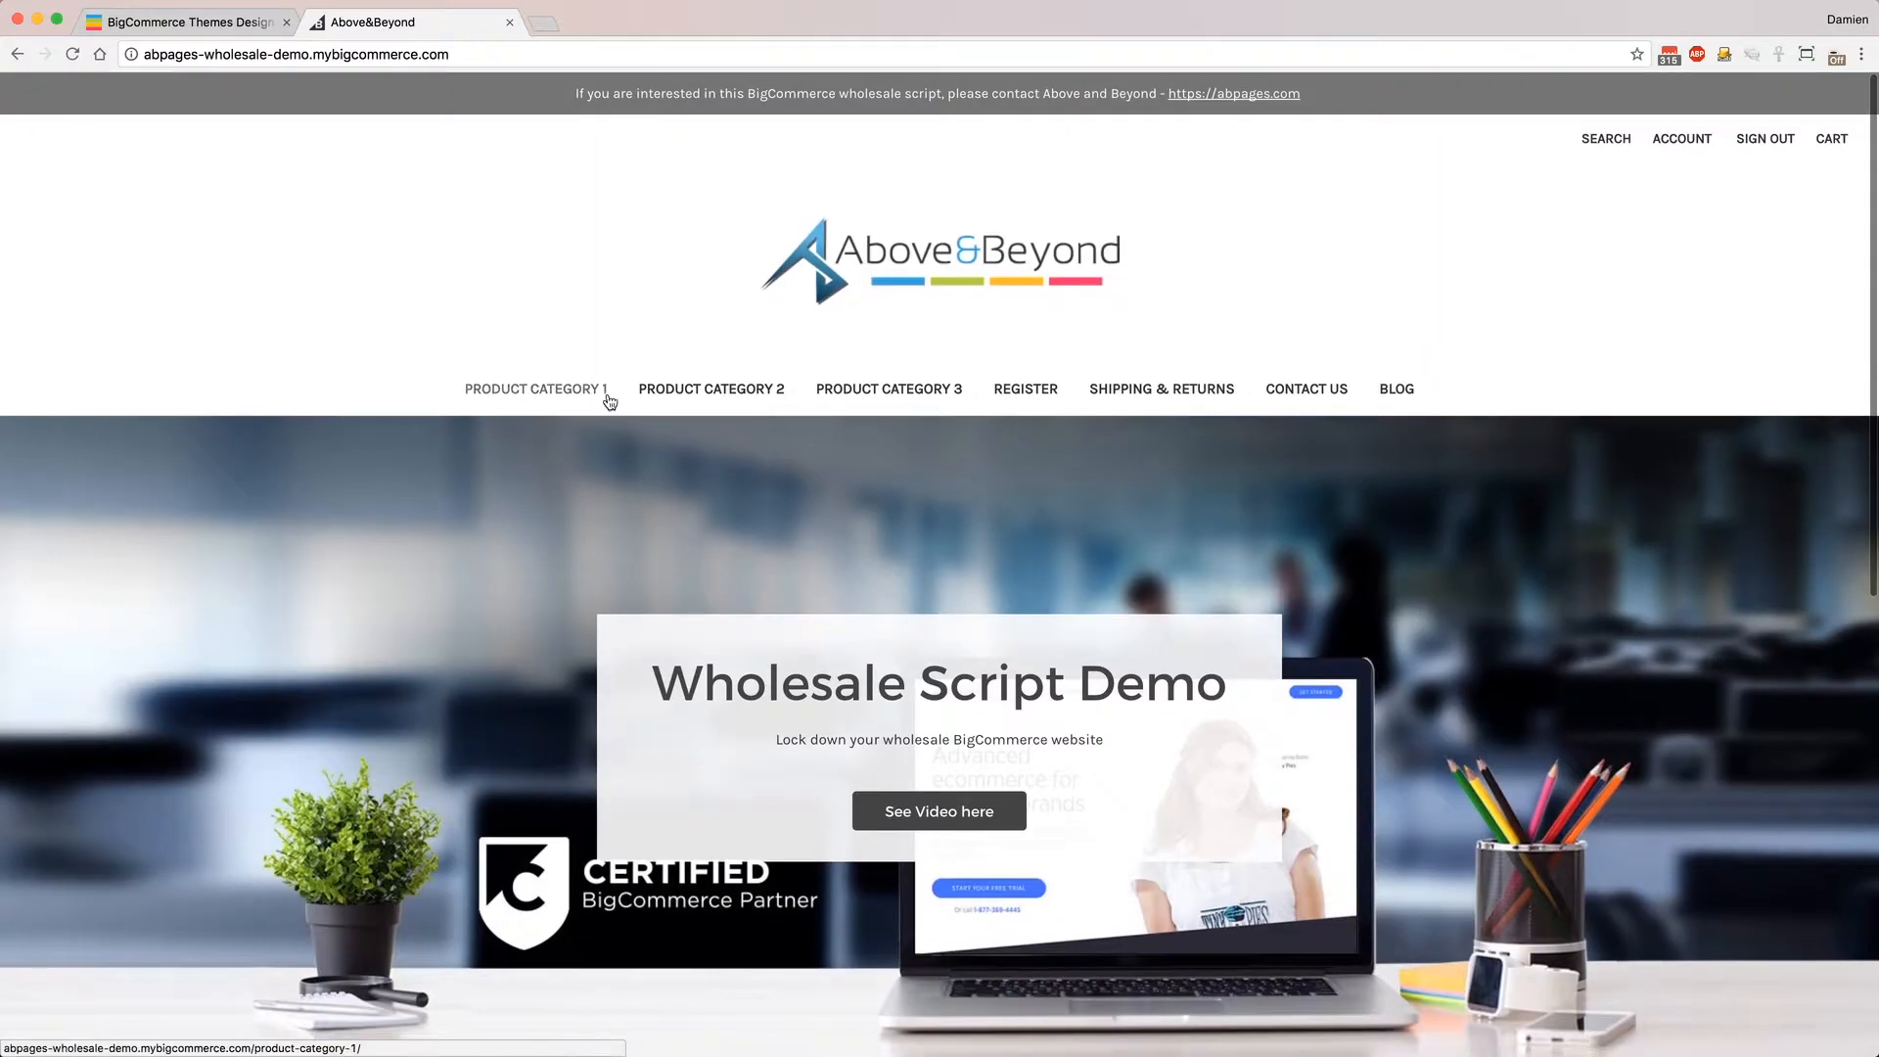
pyautogui.click(534, 387)
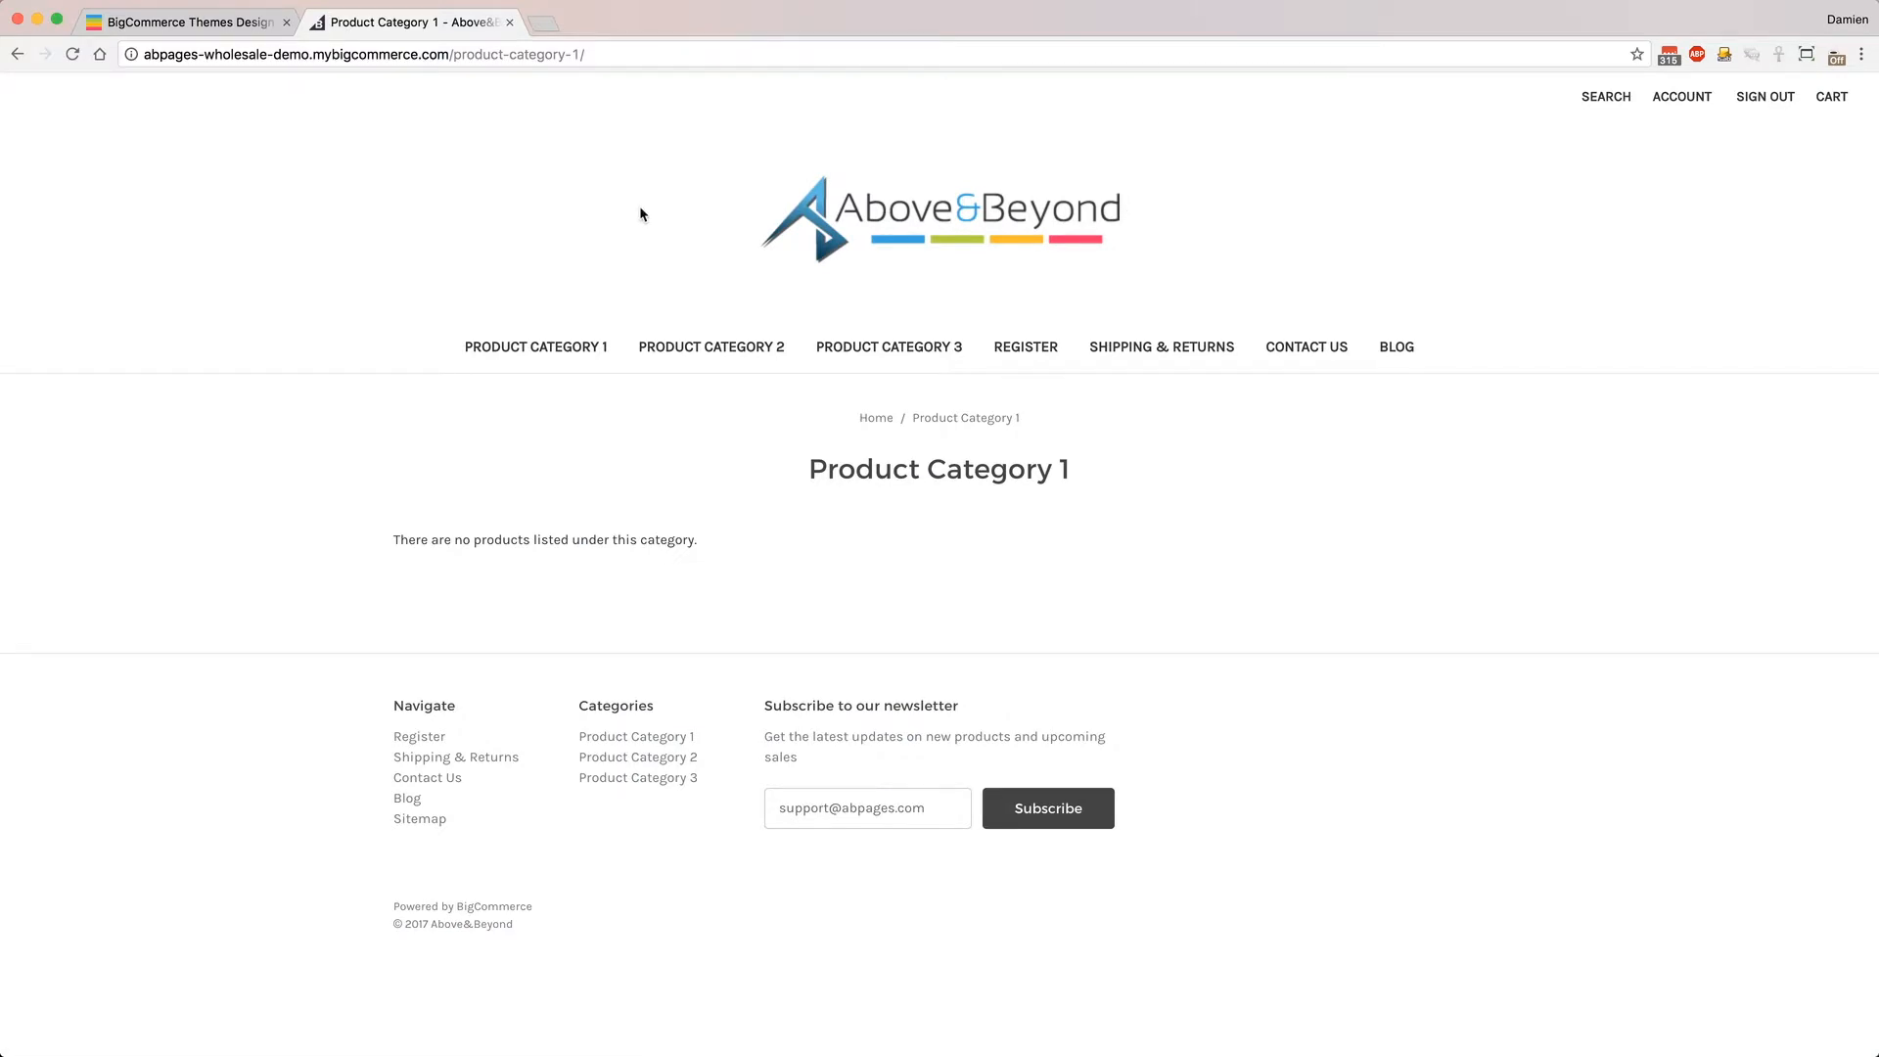
pyautogui.moveTo(648, 217)
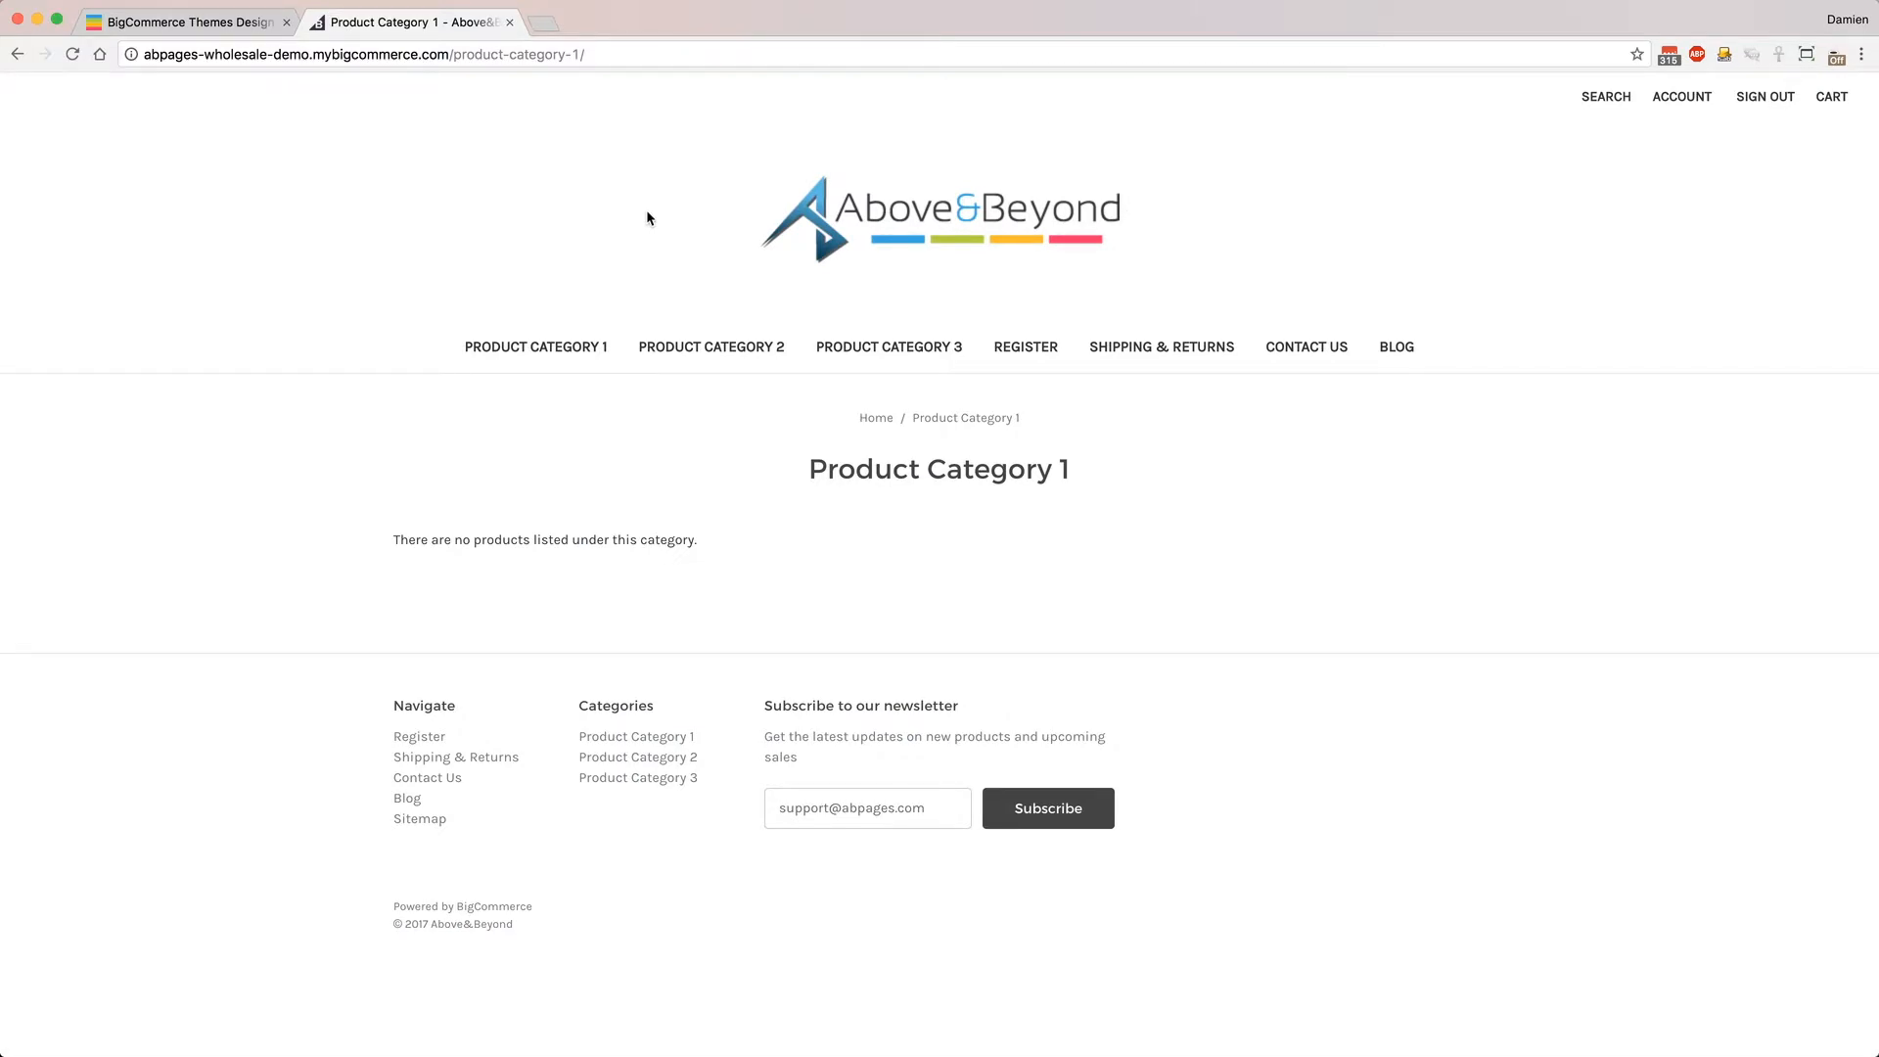
pyautogui.moveTo(1580, 223)
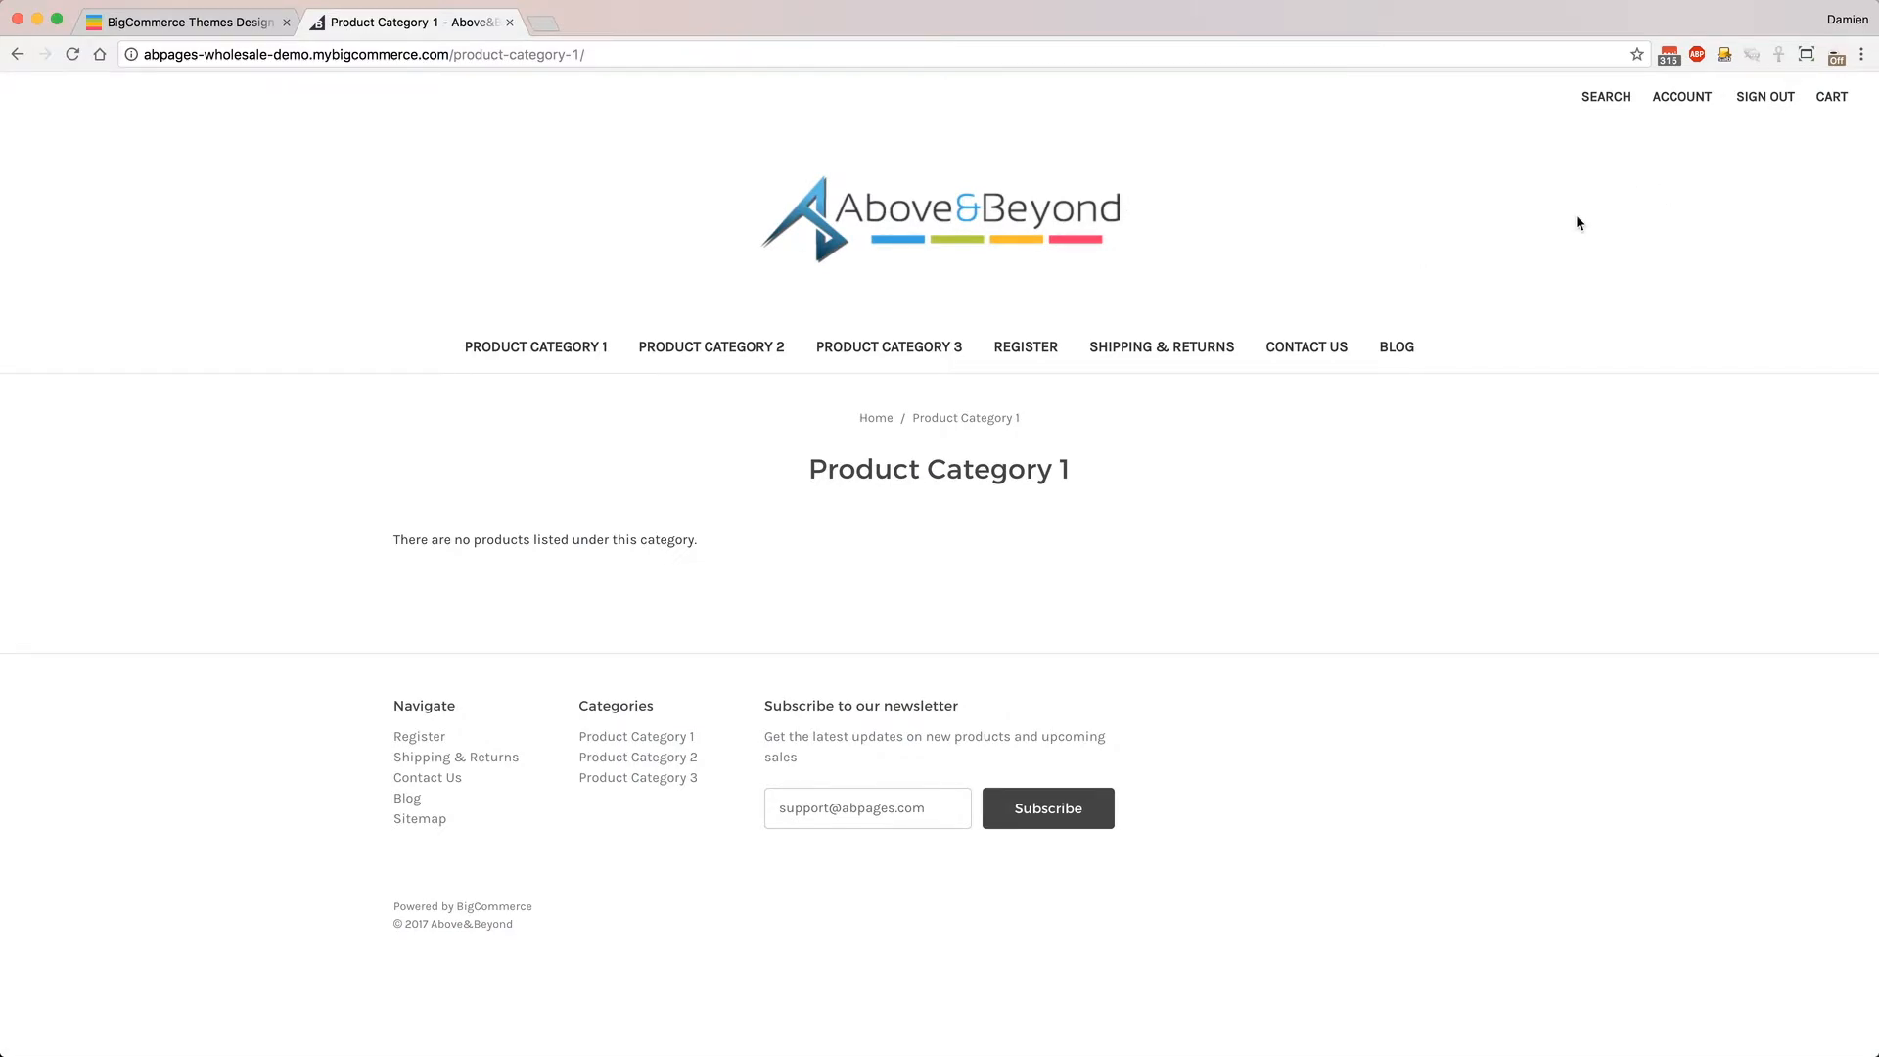
# Step: Sign out of the wholesale account and return home via the Above&Beyond logo
pyautogui.click(1764, 96)
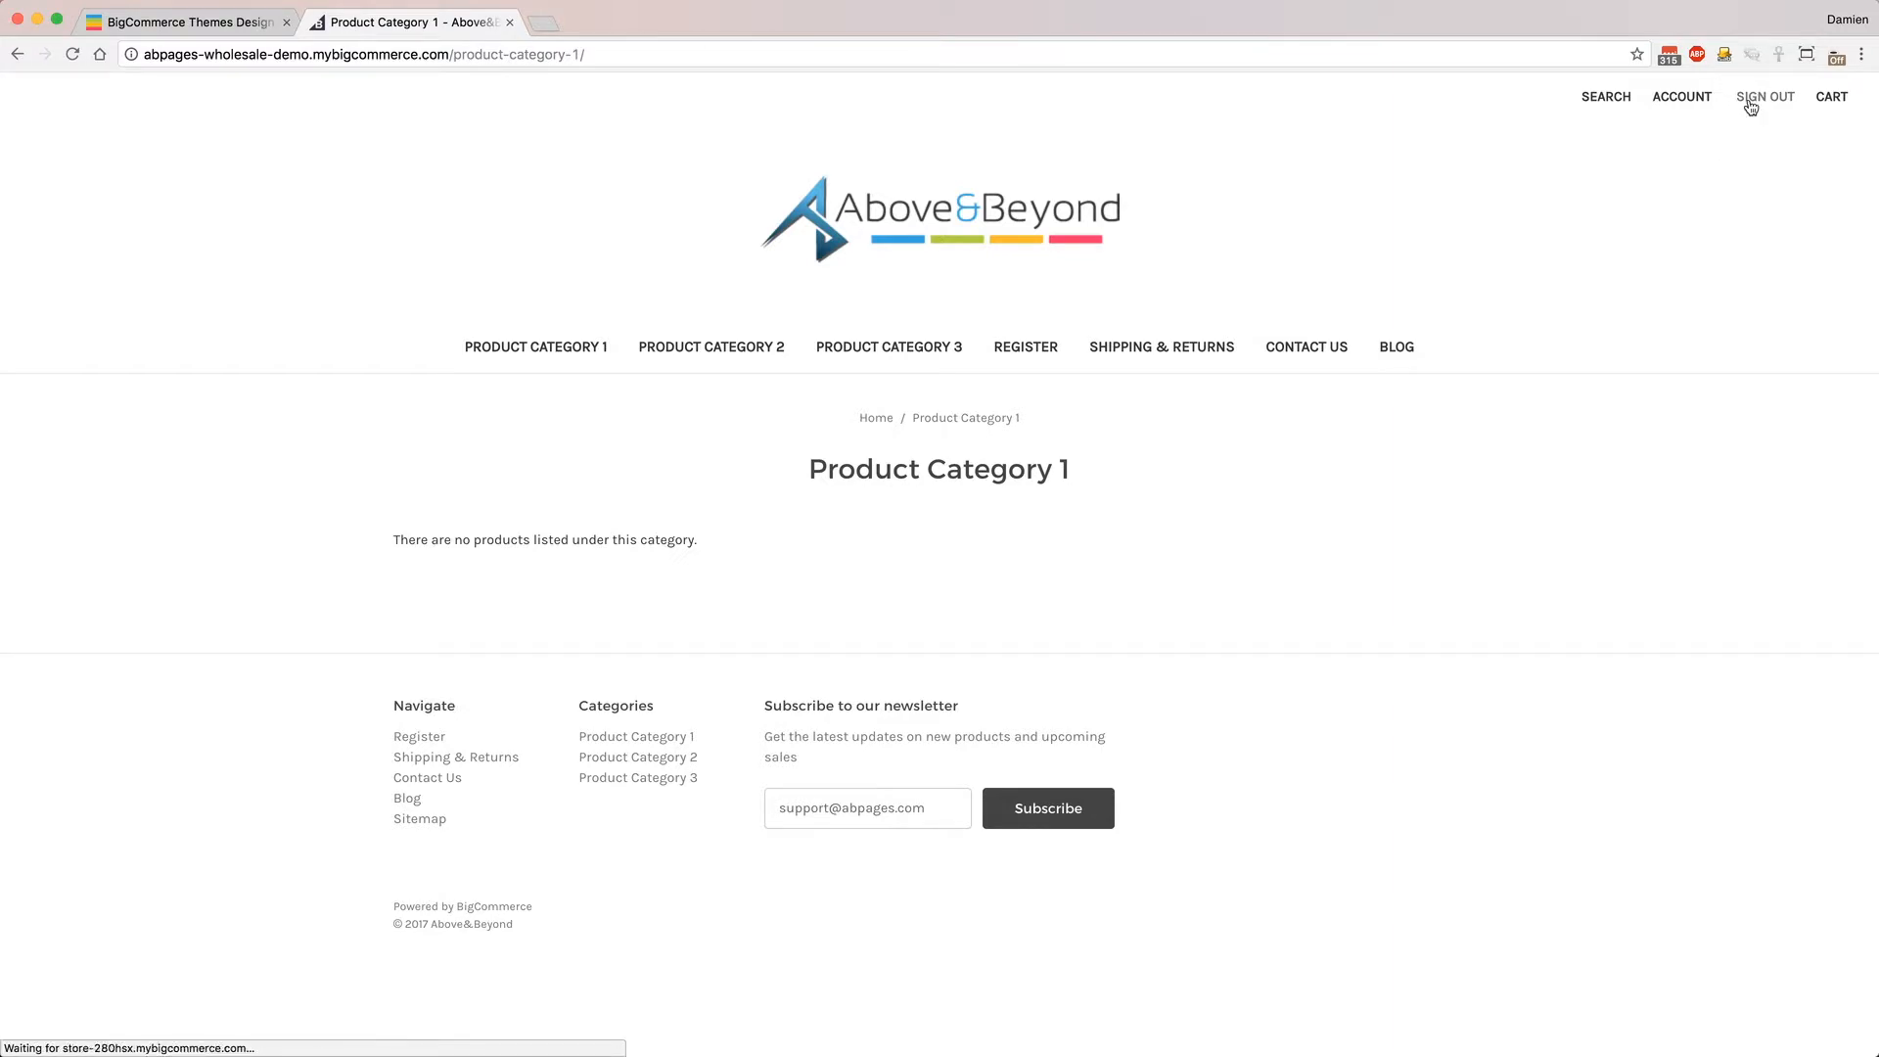
pyautogui.click(1764, 96)
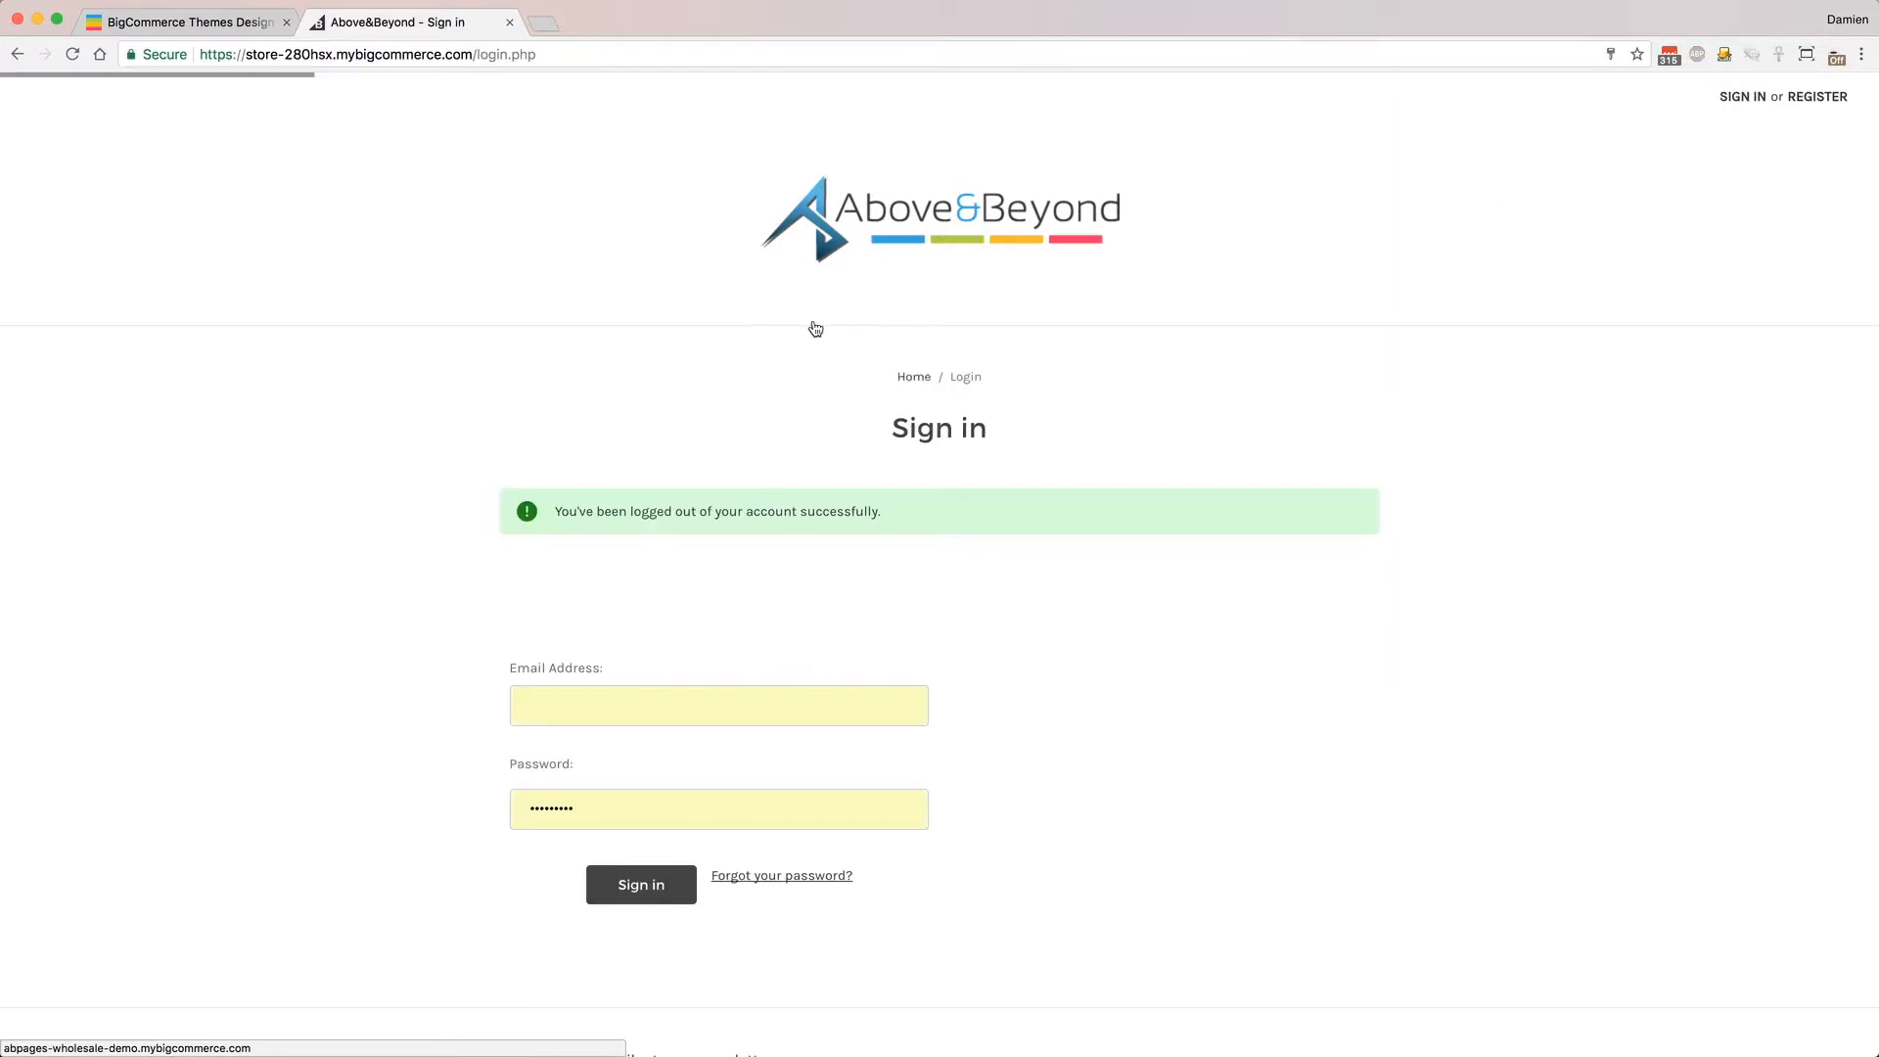
pyautogui.scroll(-3)
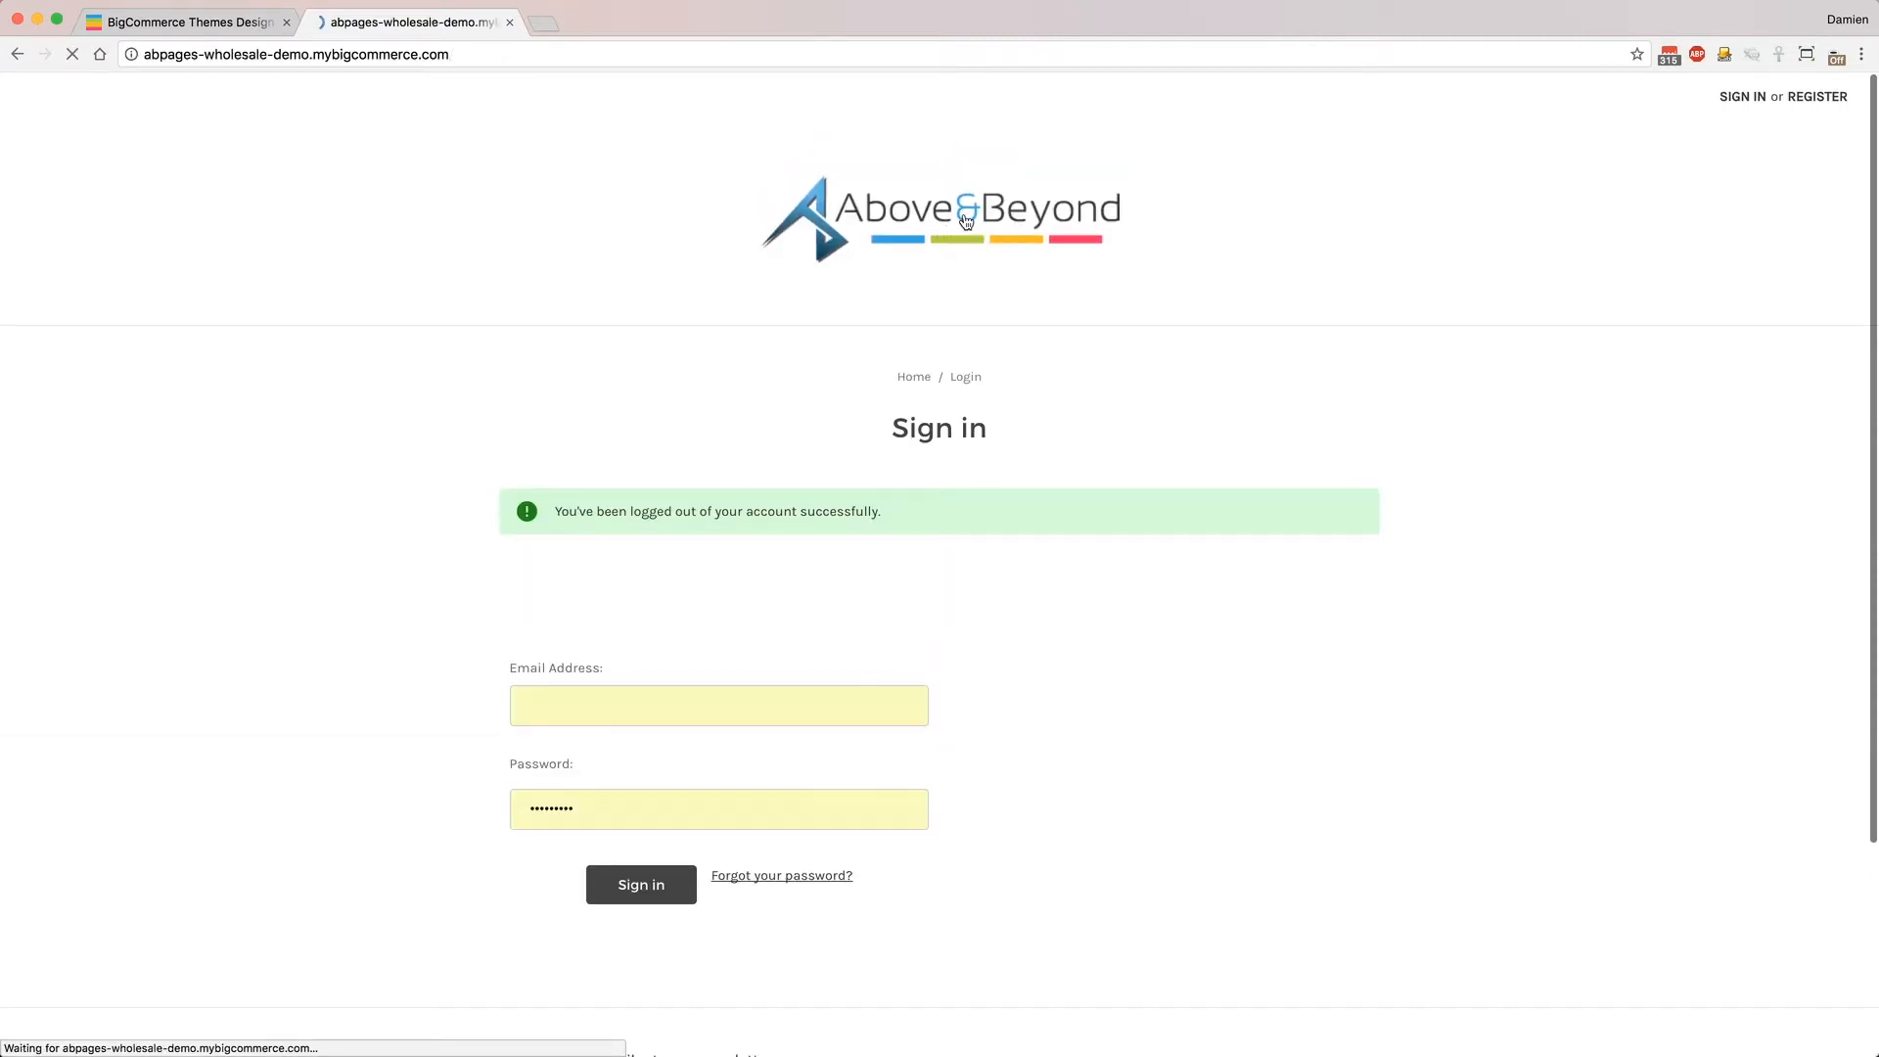
pyautogui.click(640, 885)
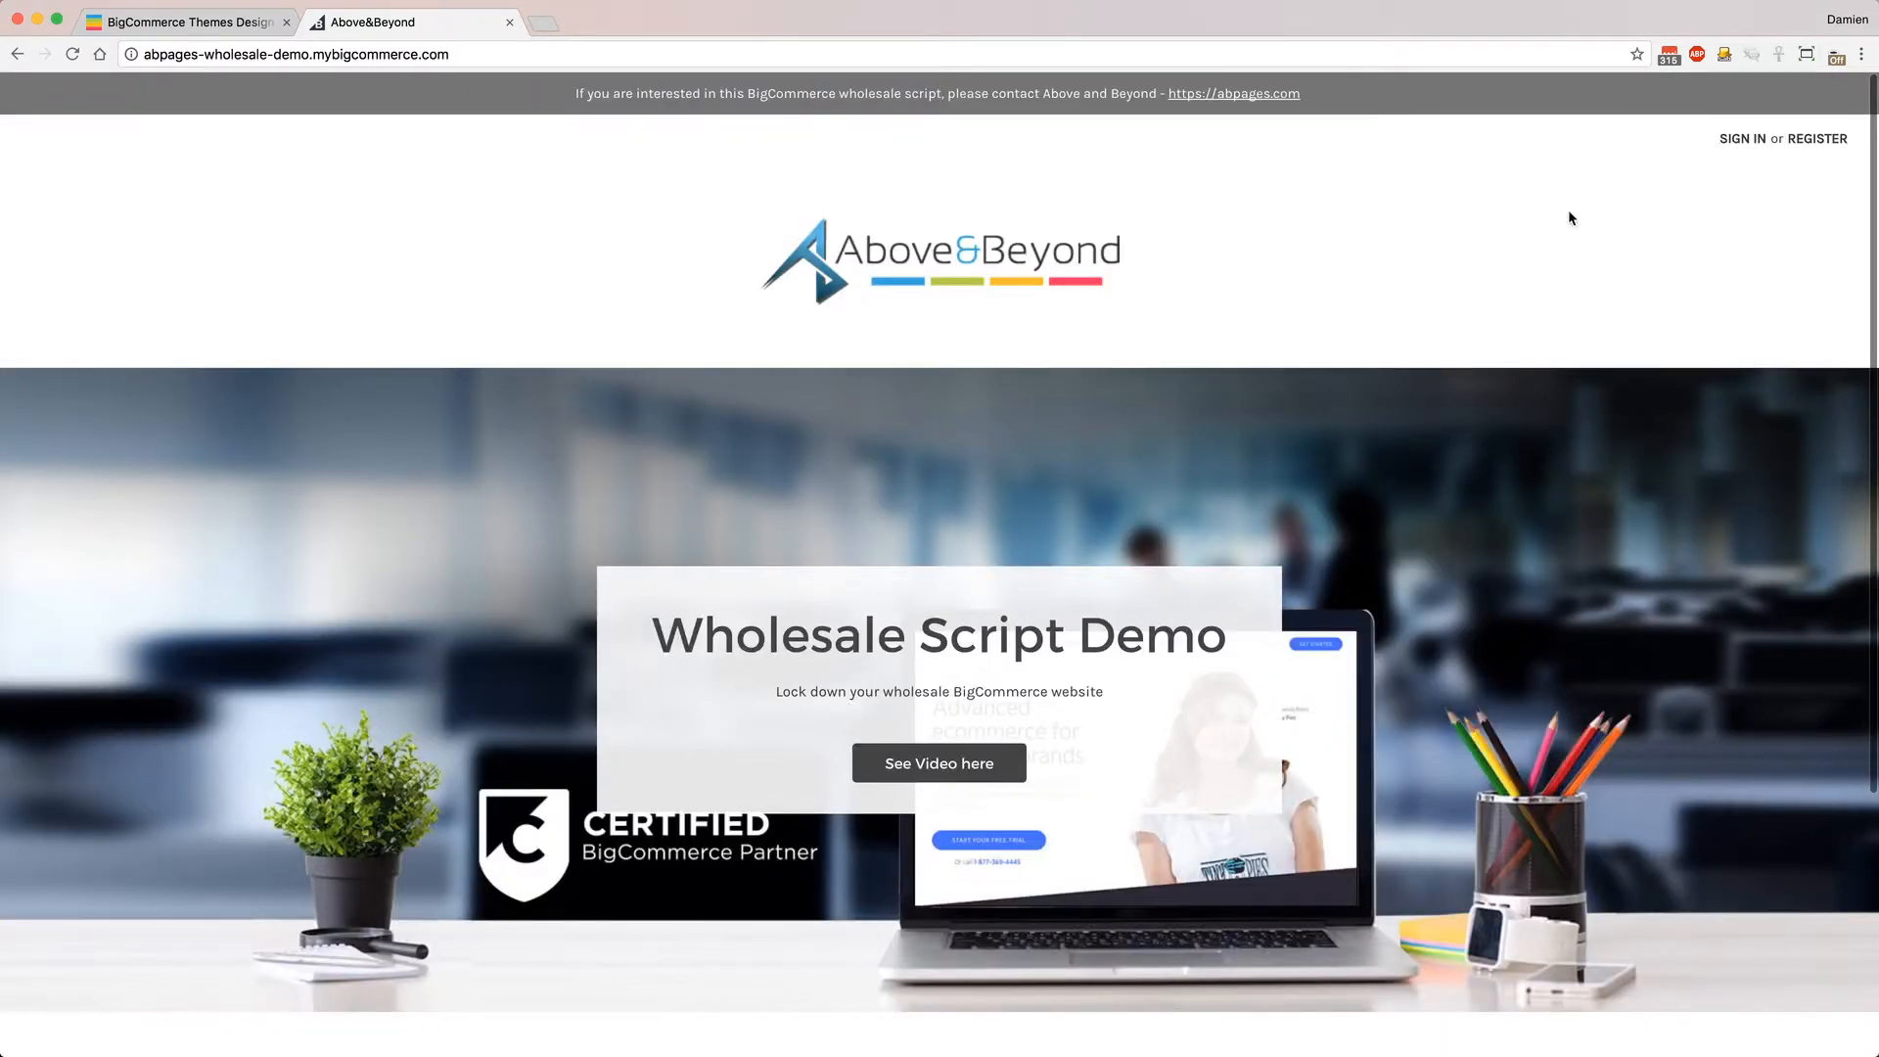
# Step: Bring up the Register for Wholesale Access form and review all its fields to the end
pyautogui.click(1817, 137)
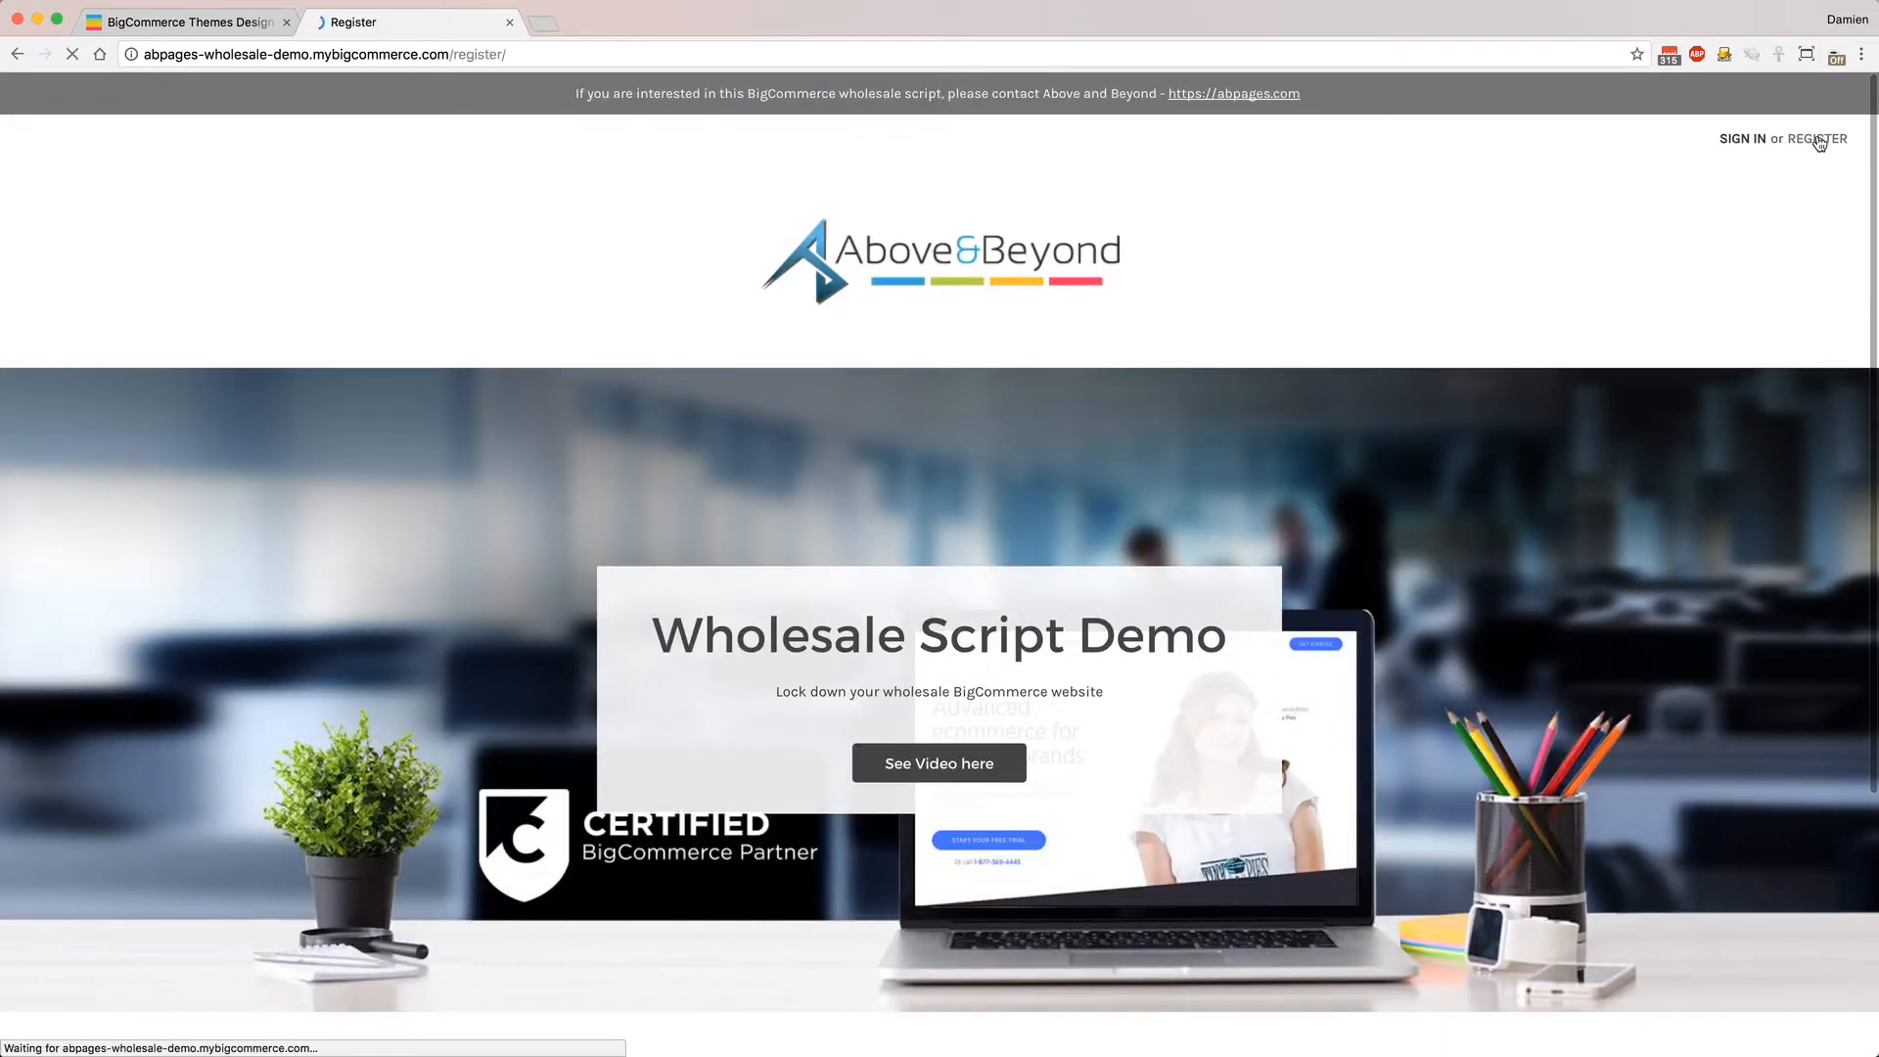
pyautogui.click(1817, 137)
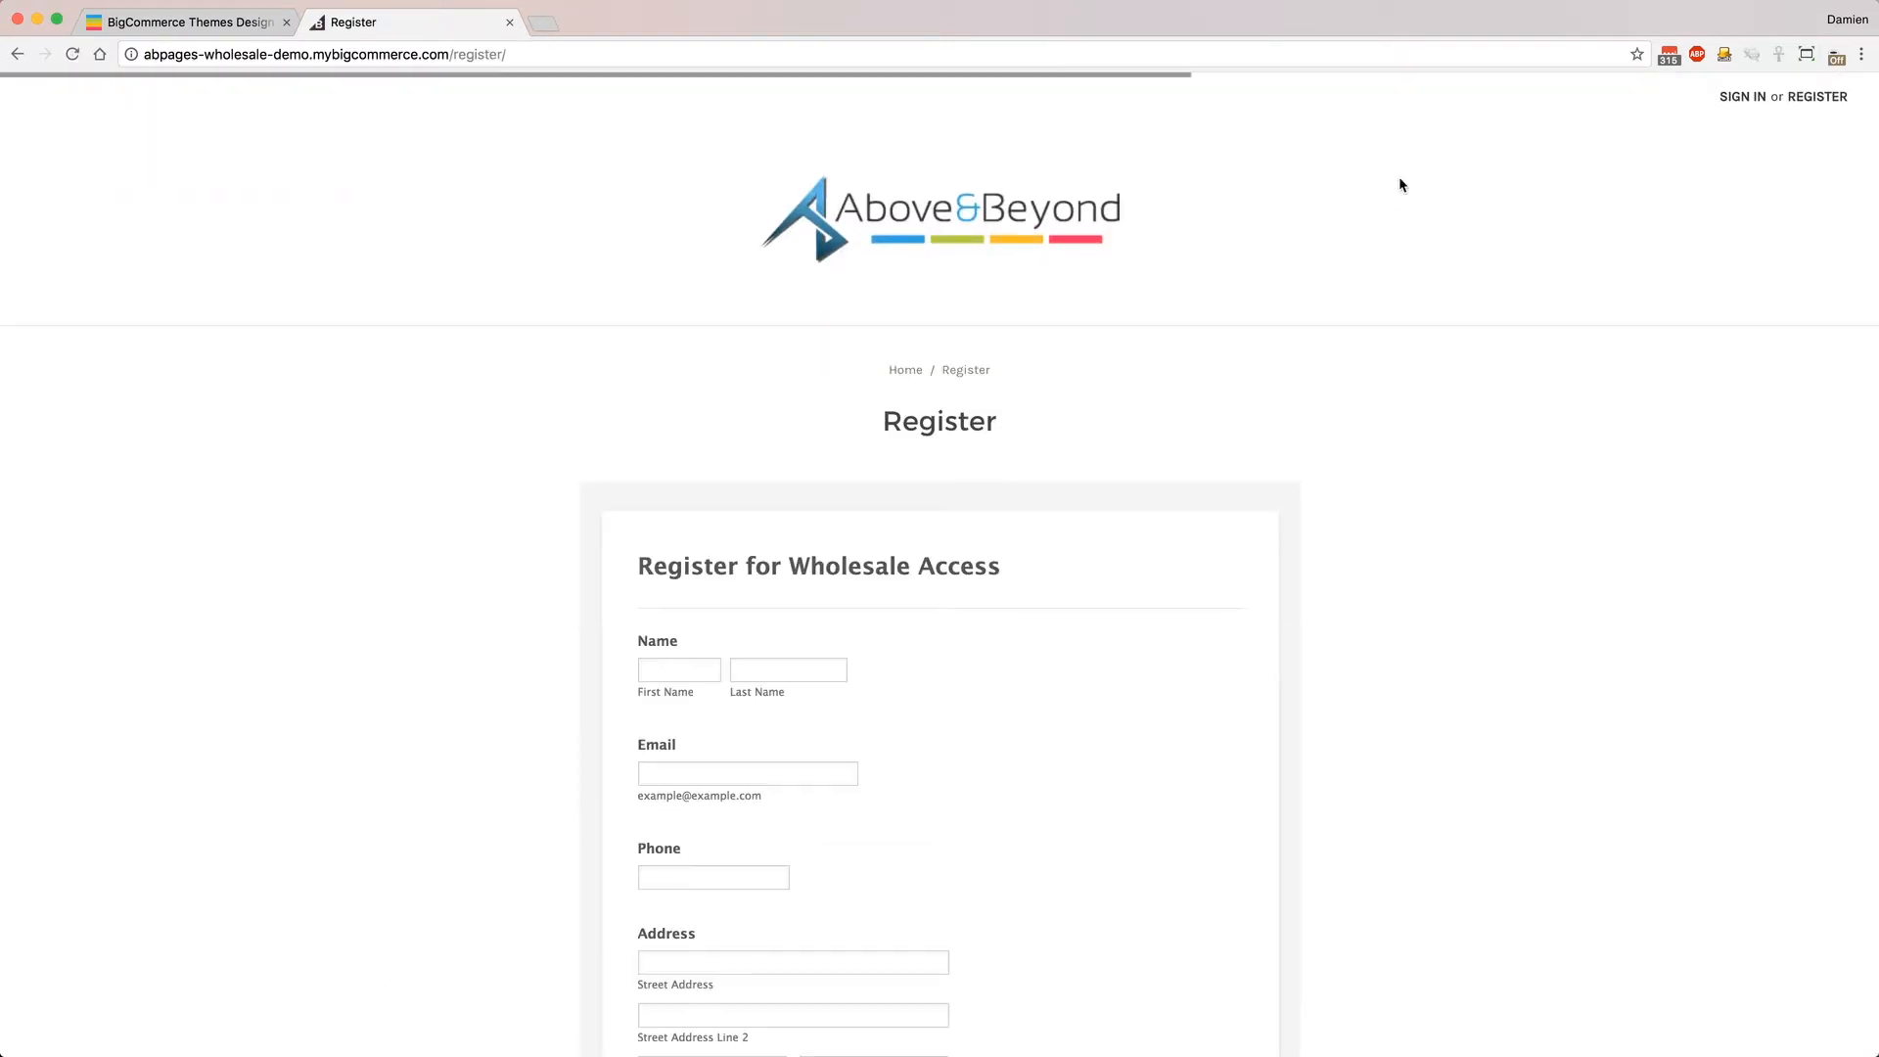
pyautogui.moveTo(1495, 381)
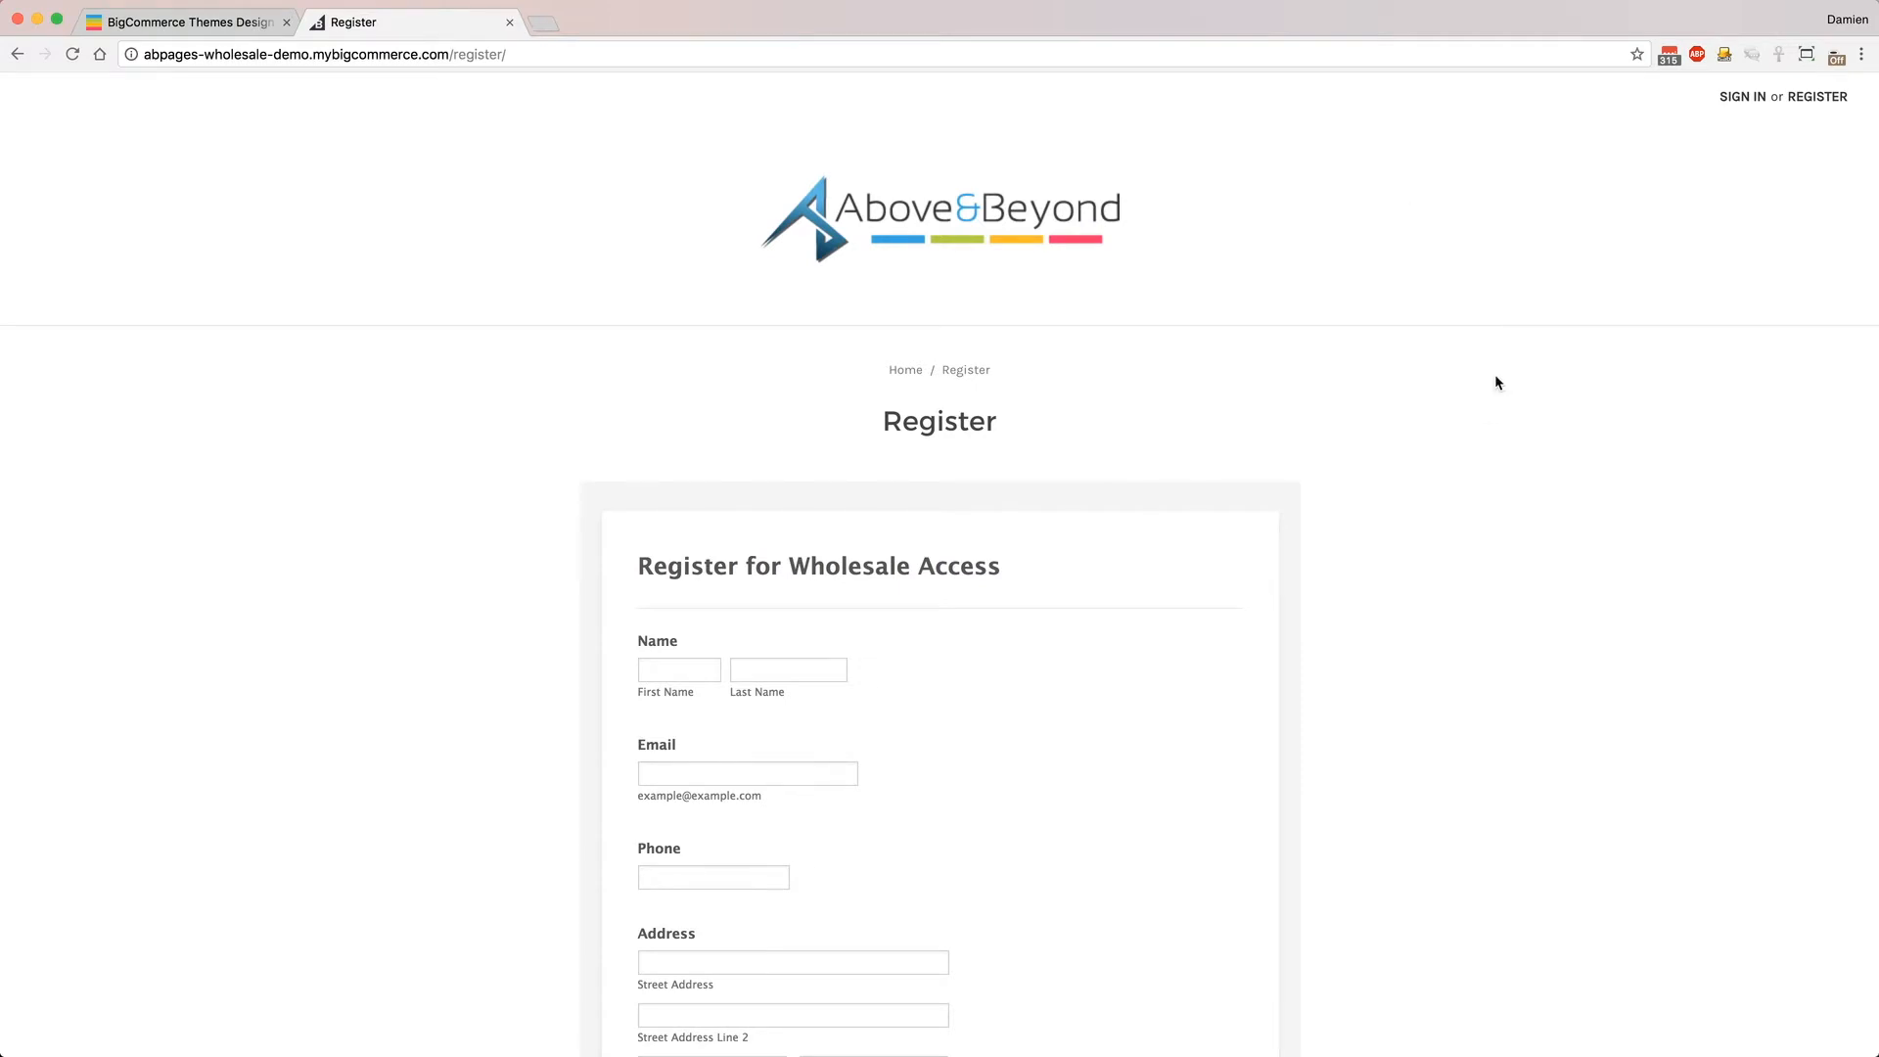
pyautogui.moveTo(1466, 437)
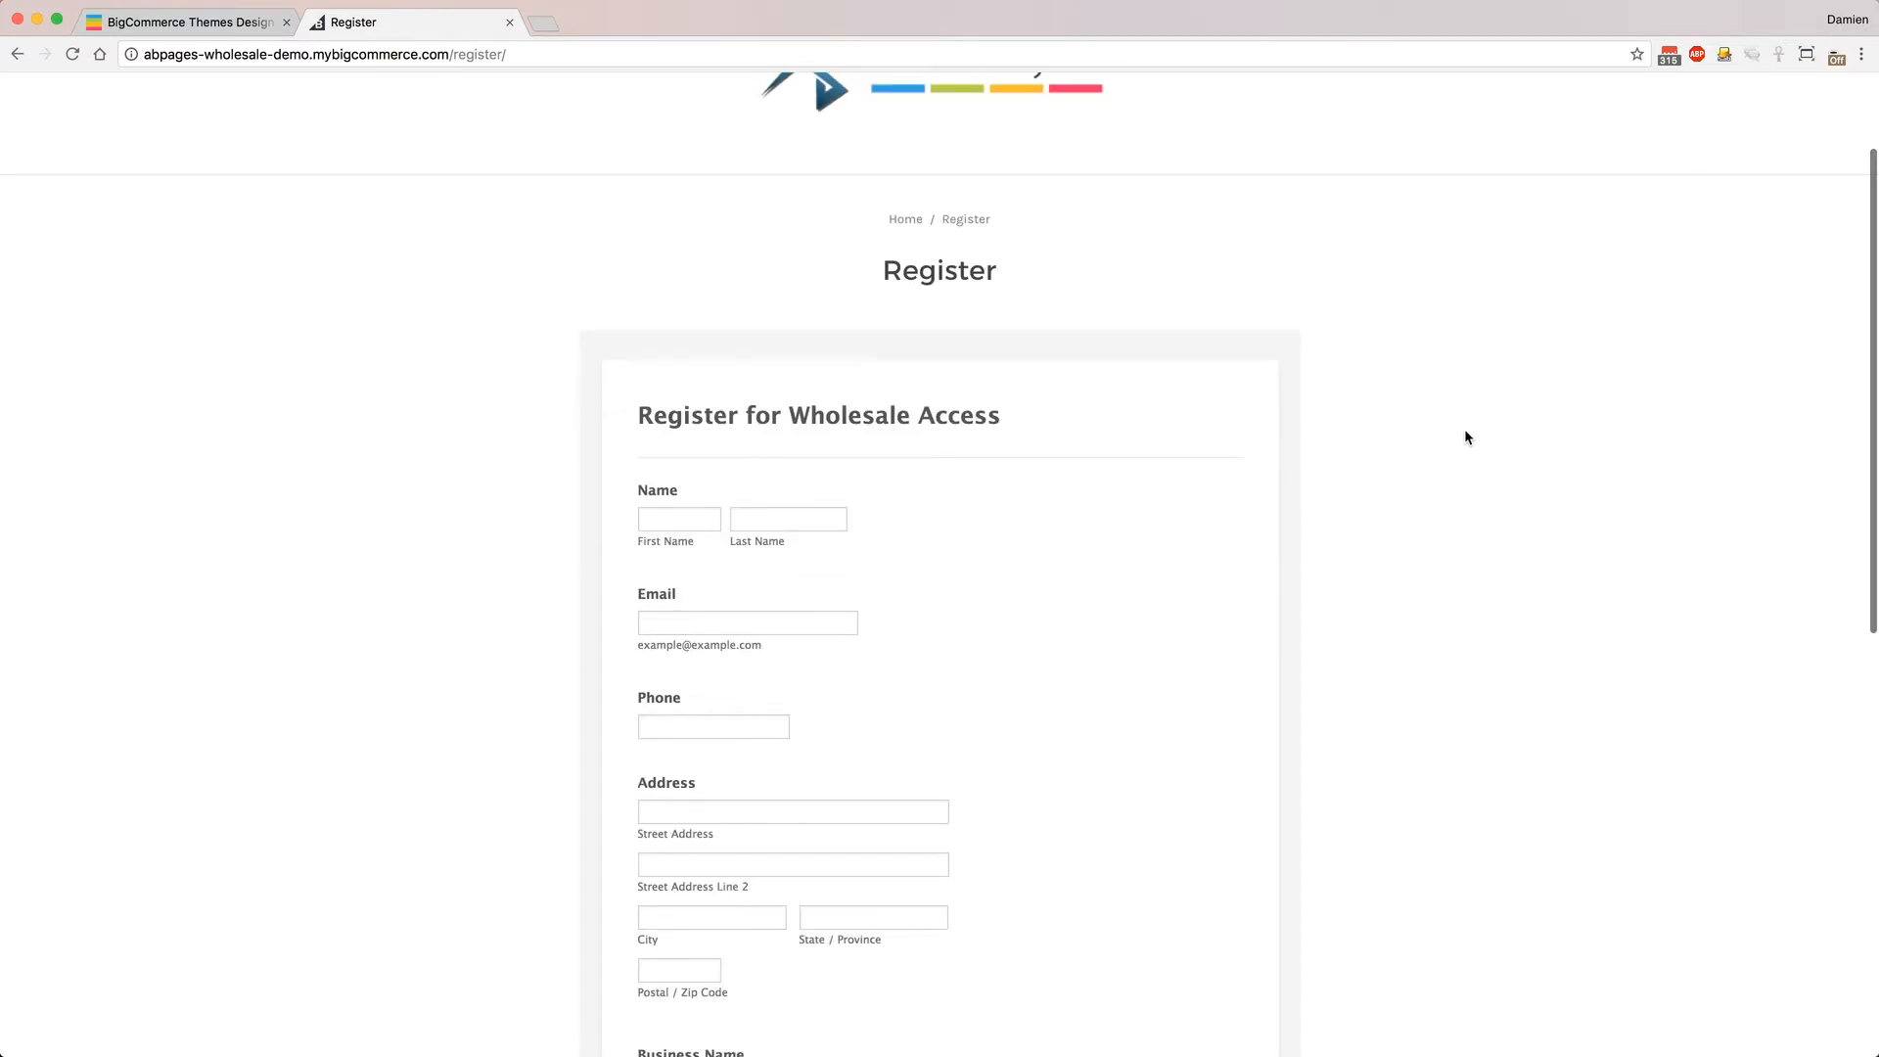
pyautogui.scroll(-3)
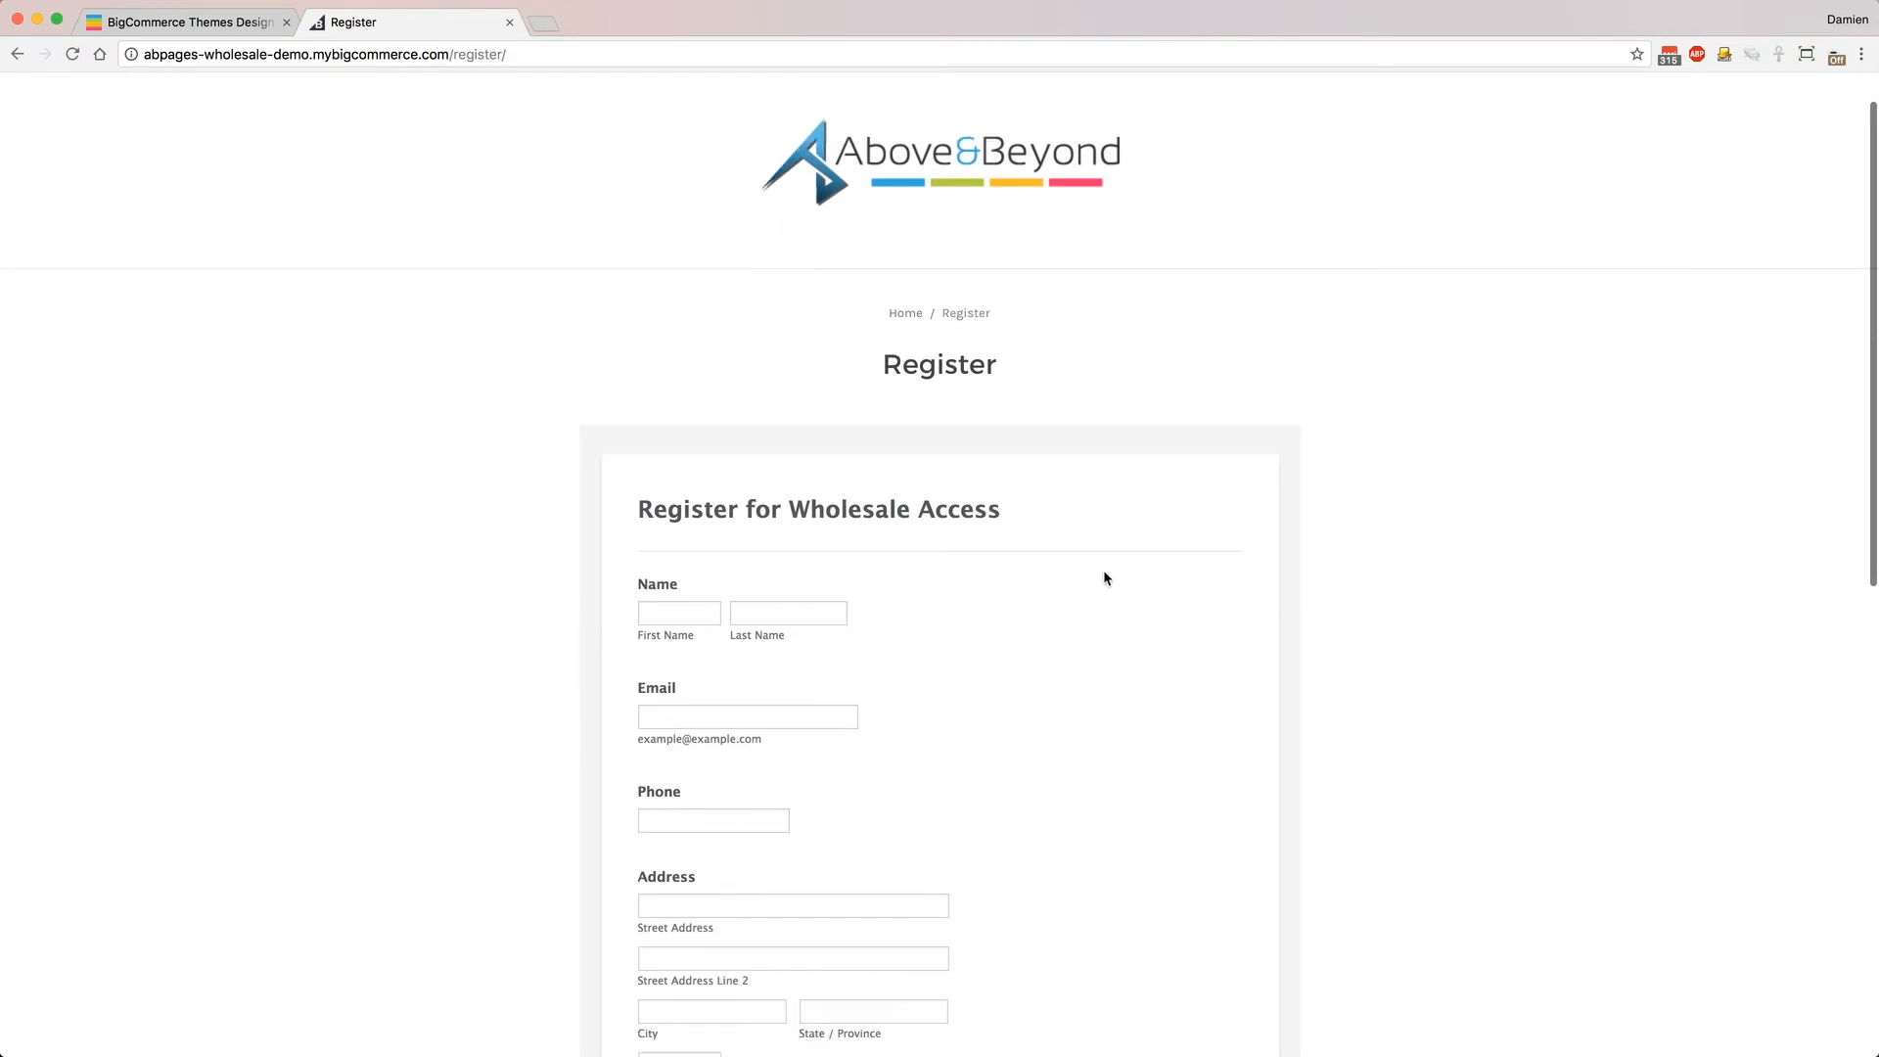
pyautogui.scroll(-3)
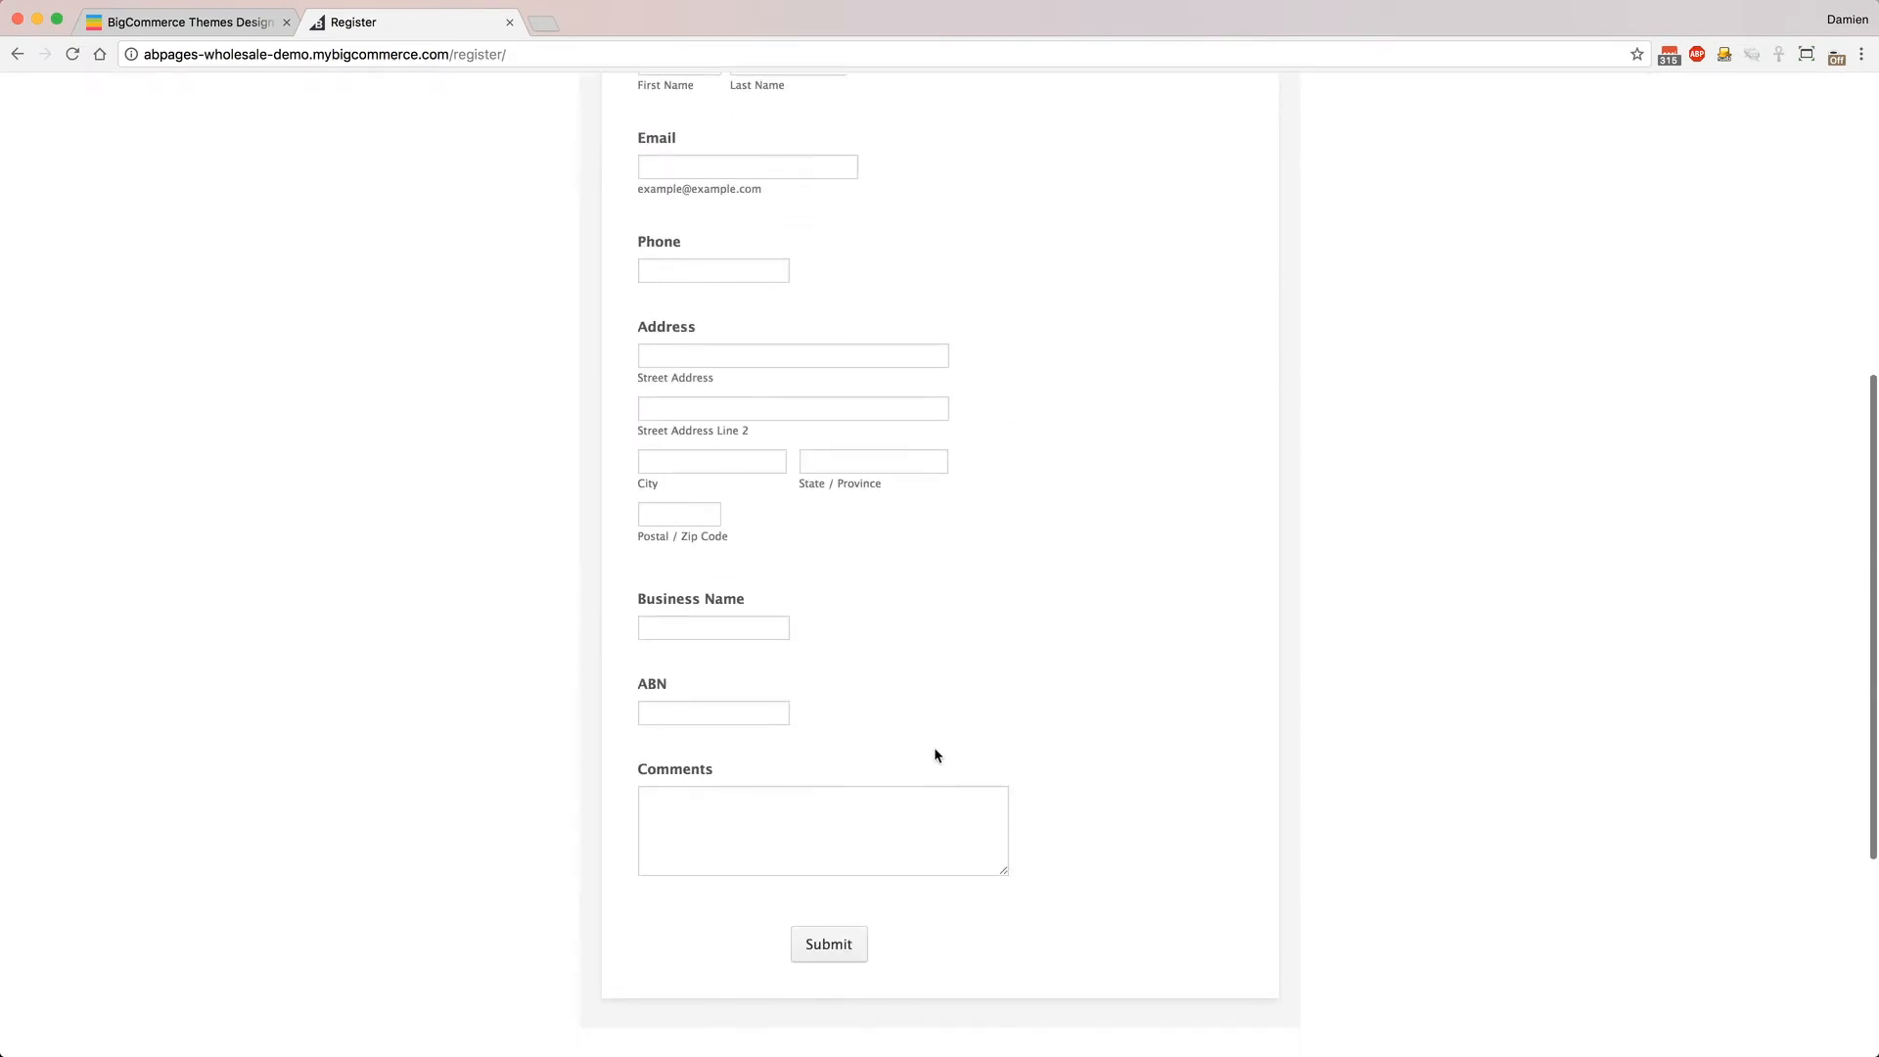
pyautogui.scroll(3)
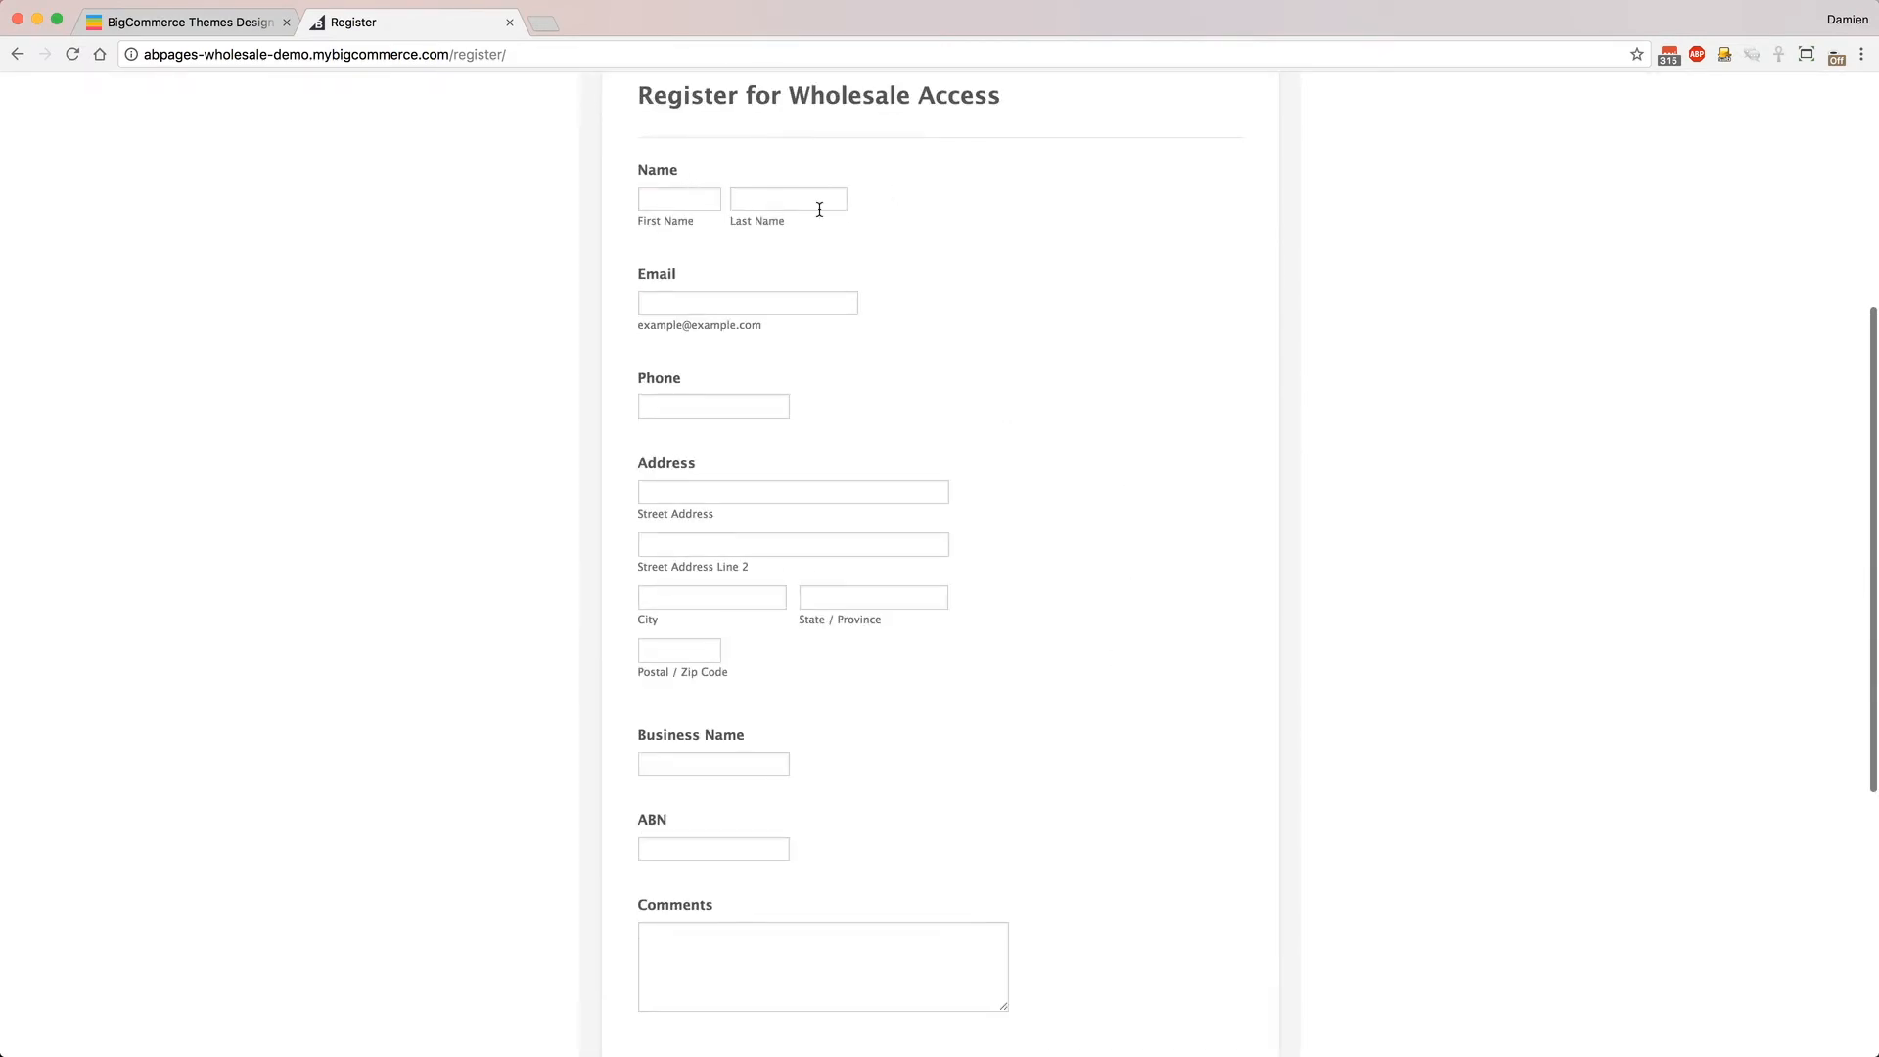
pyautogui.scroll(-3)
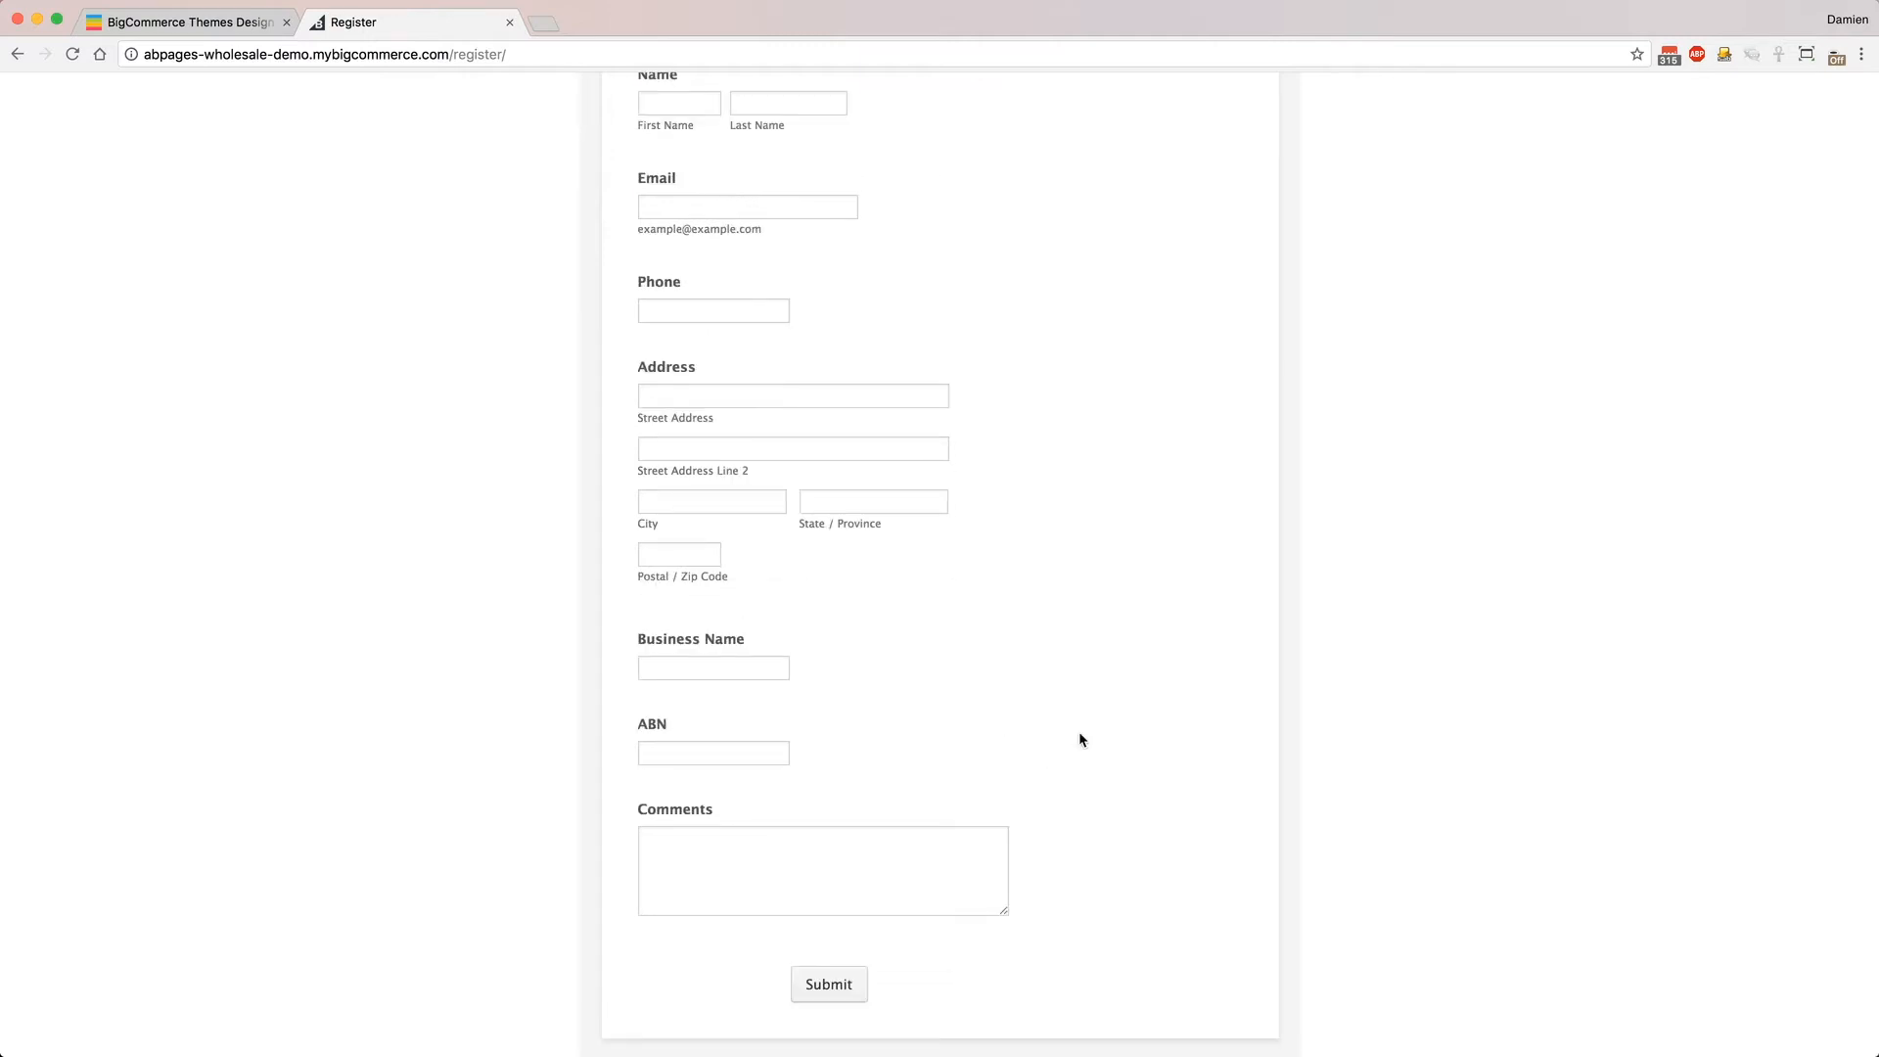
pyautogui.moveTo(1186, 413)
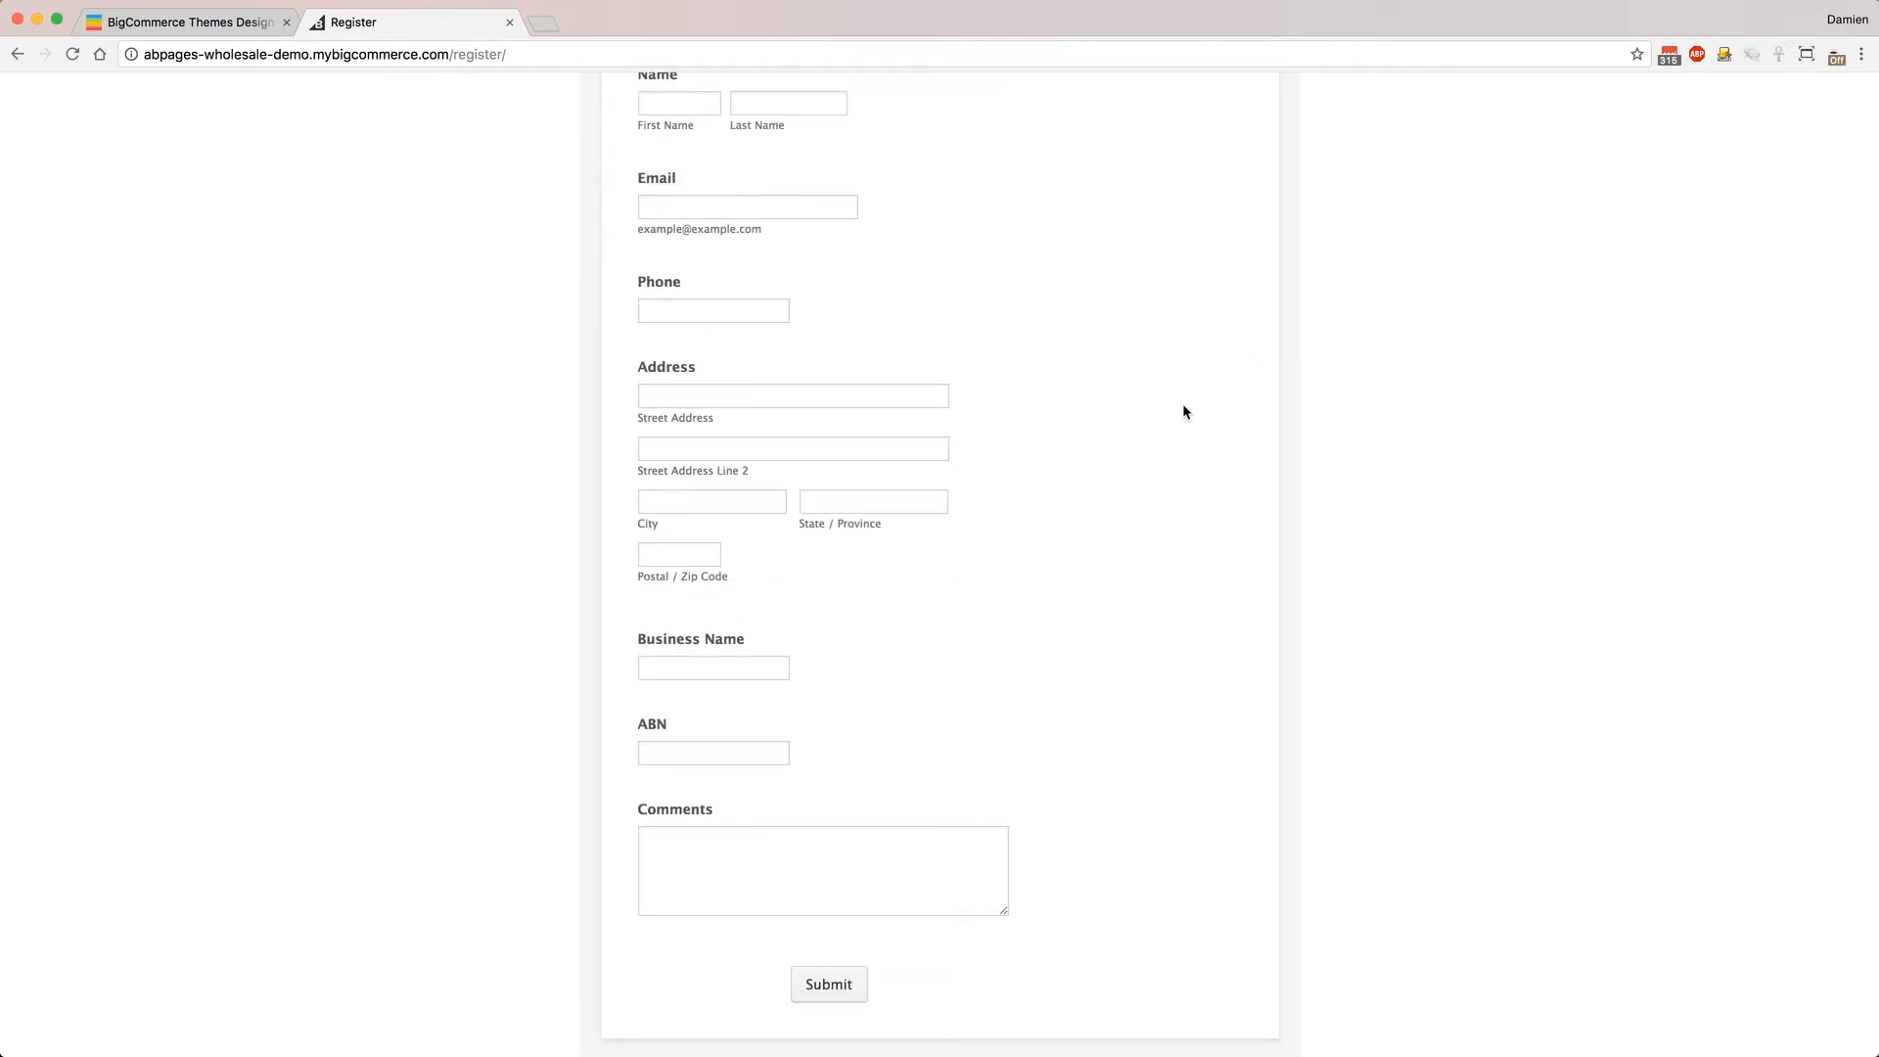
pyautogui.scroll(3)
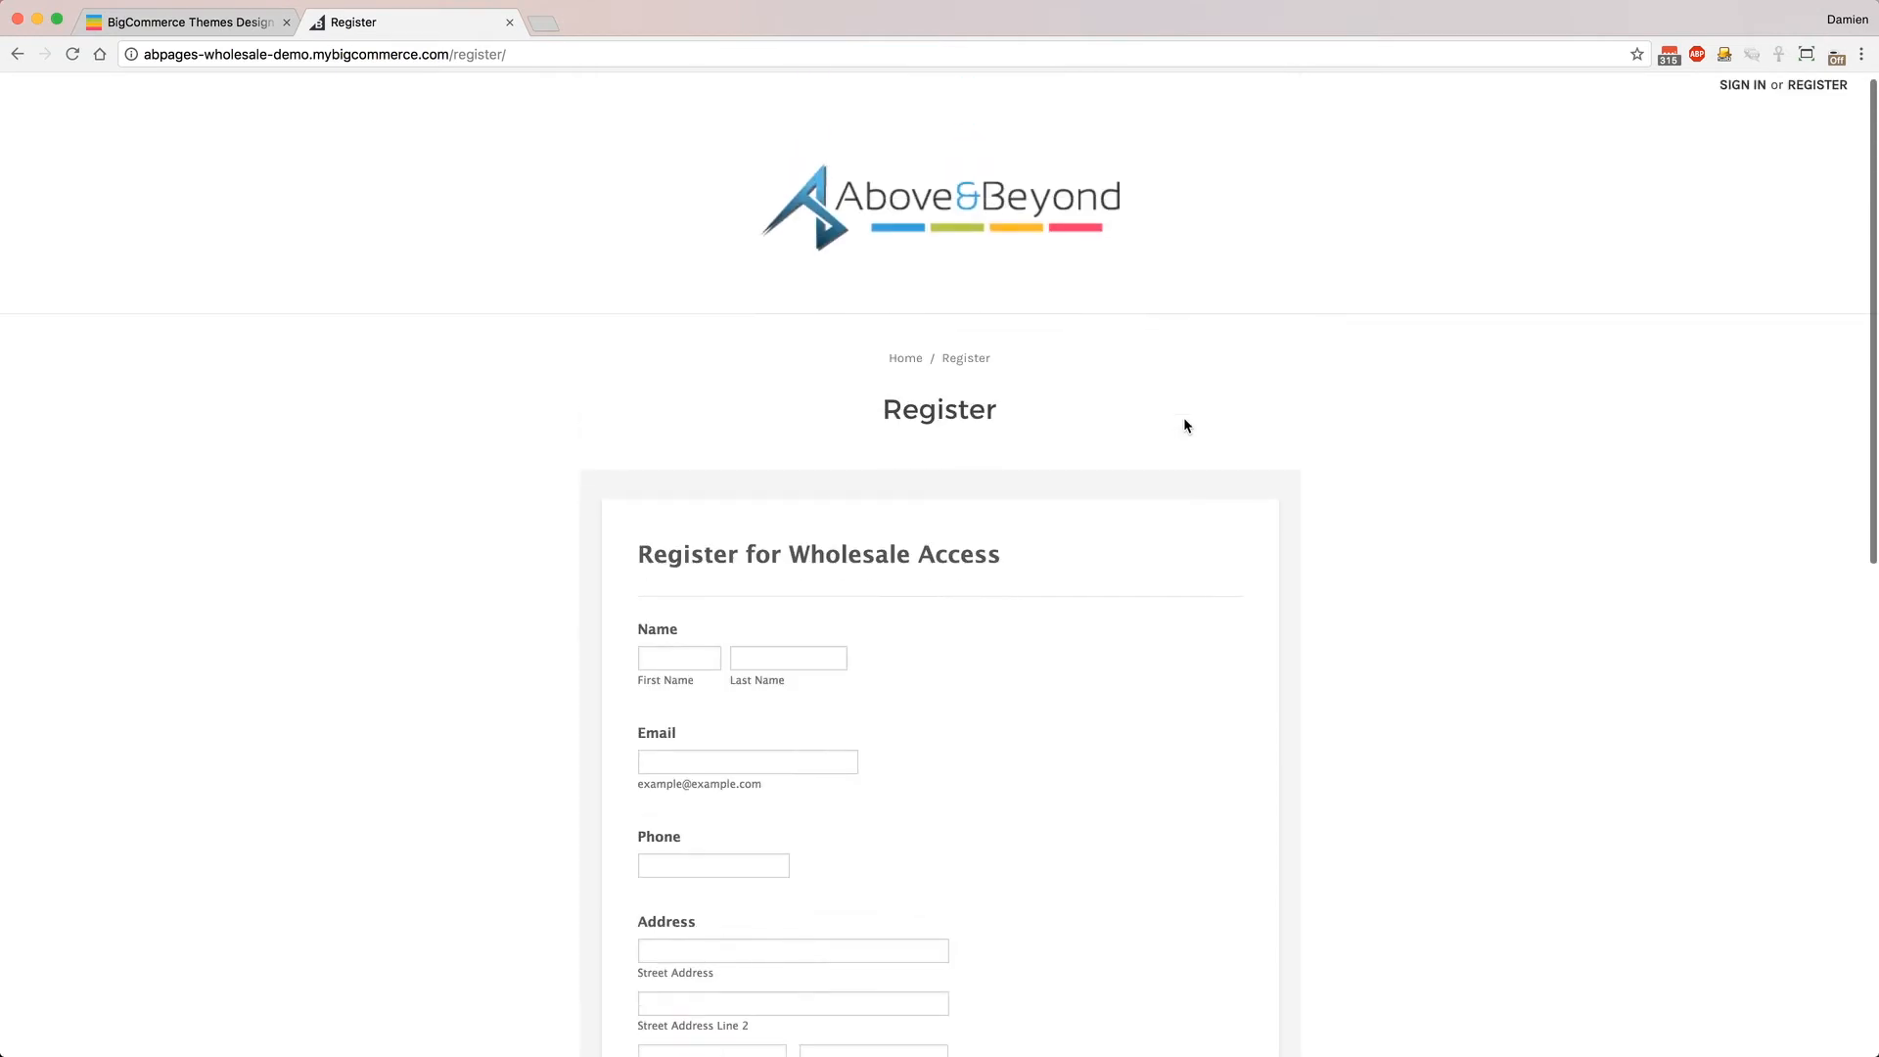
pyautogui.scroll(-3)
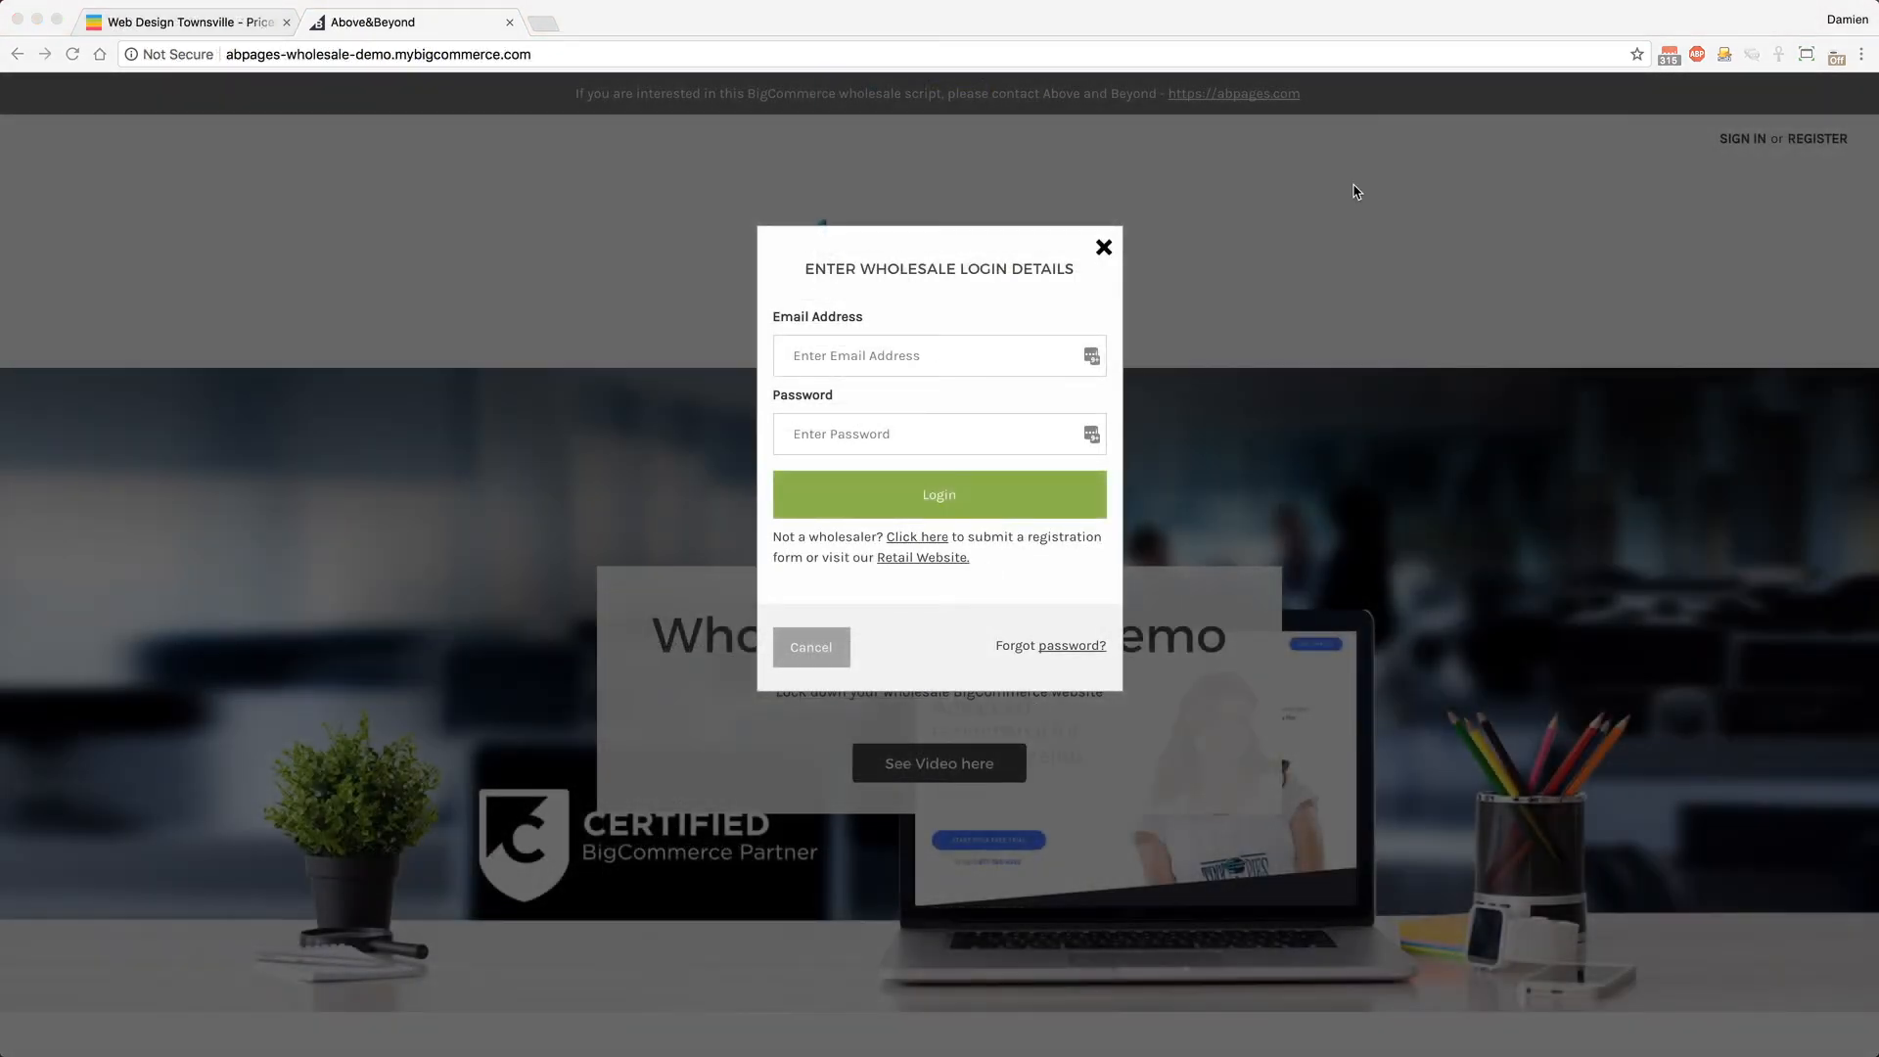
pyautogui.moveTo(924, 272)
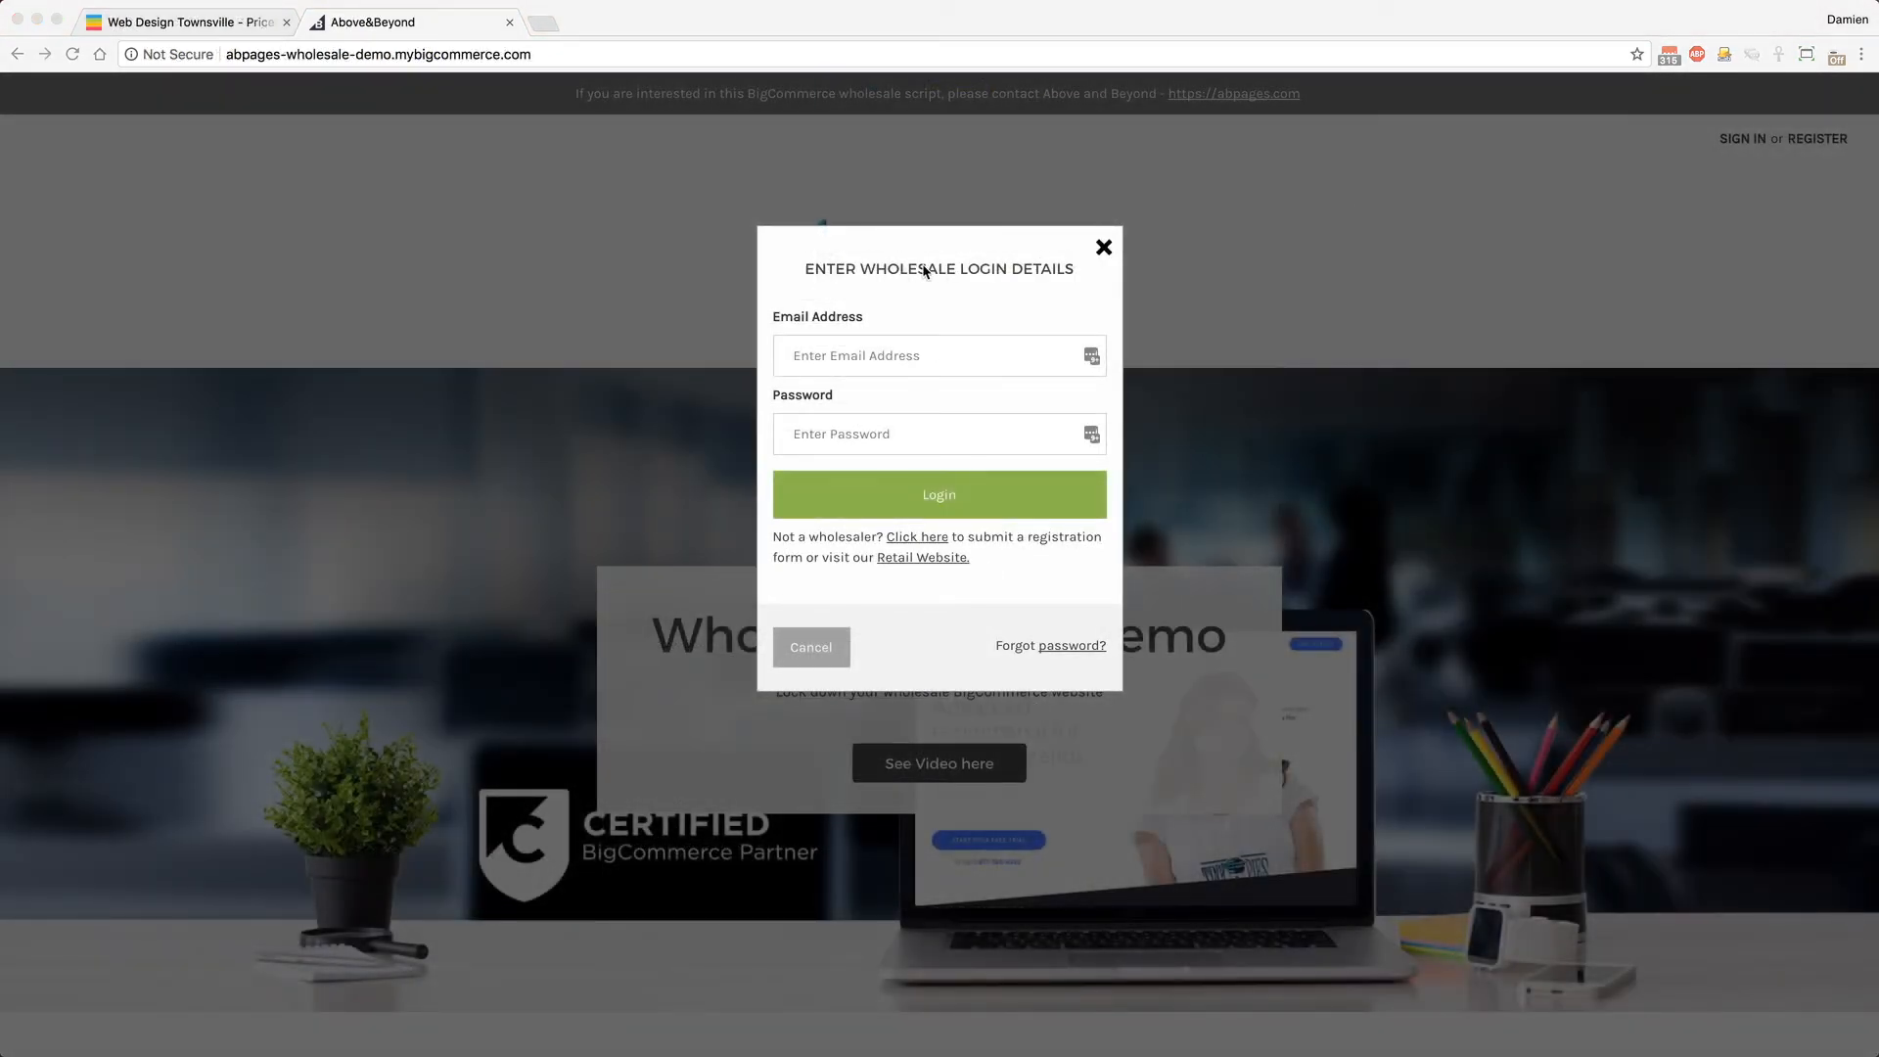
pyautogui.moveTo(699, 210)
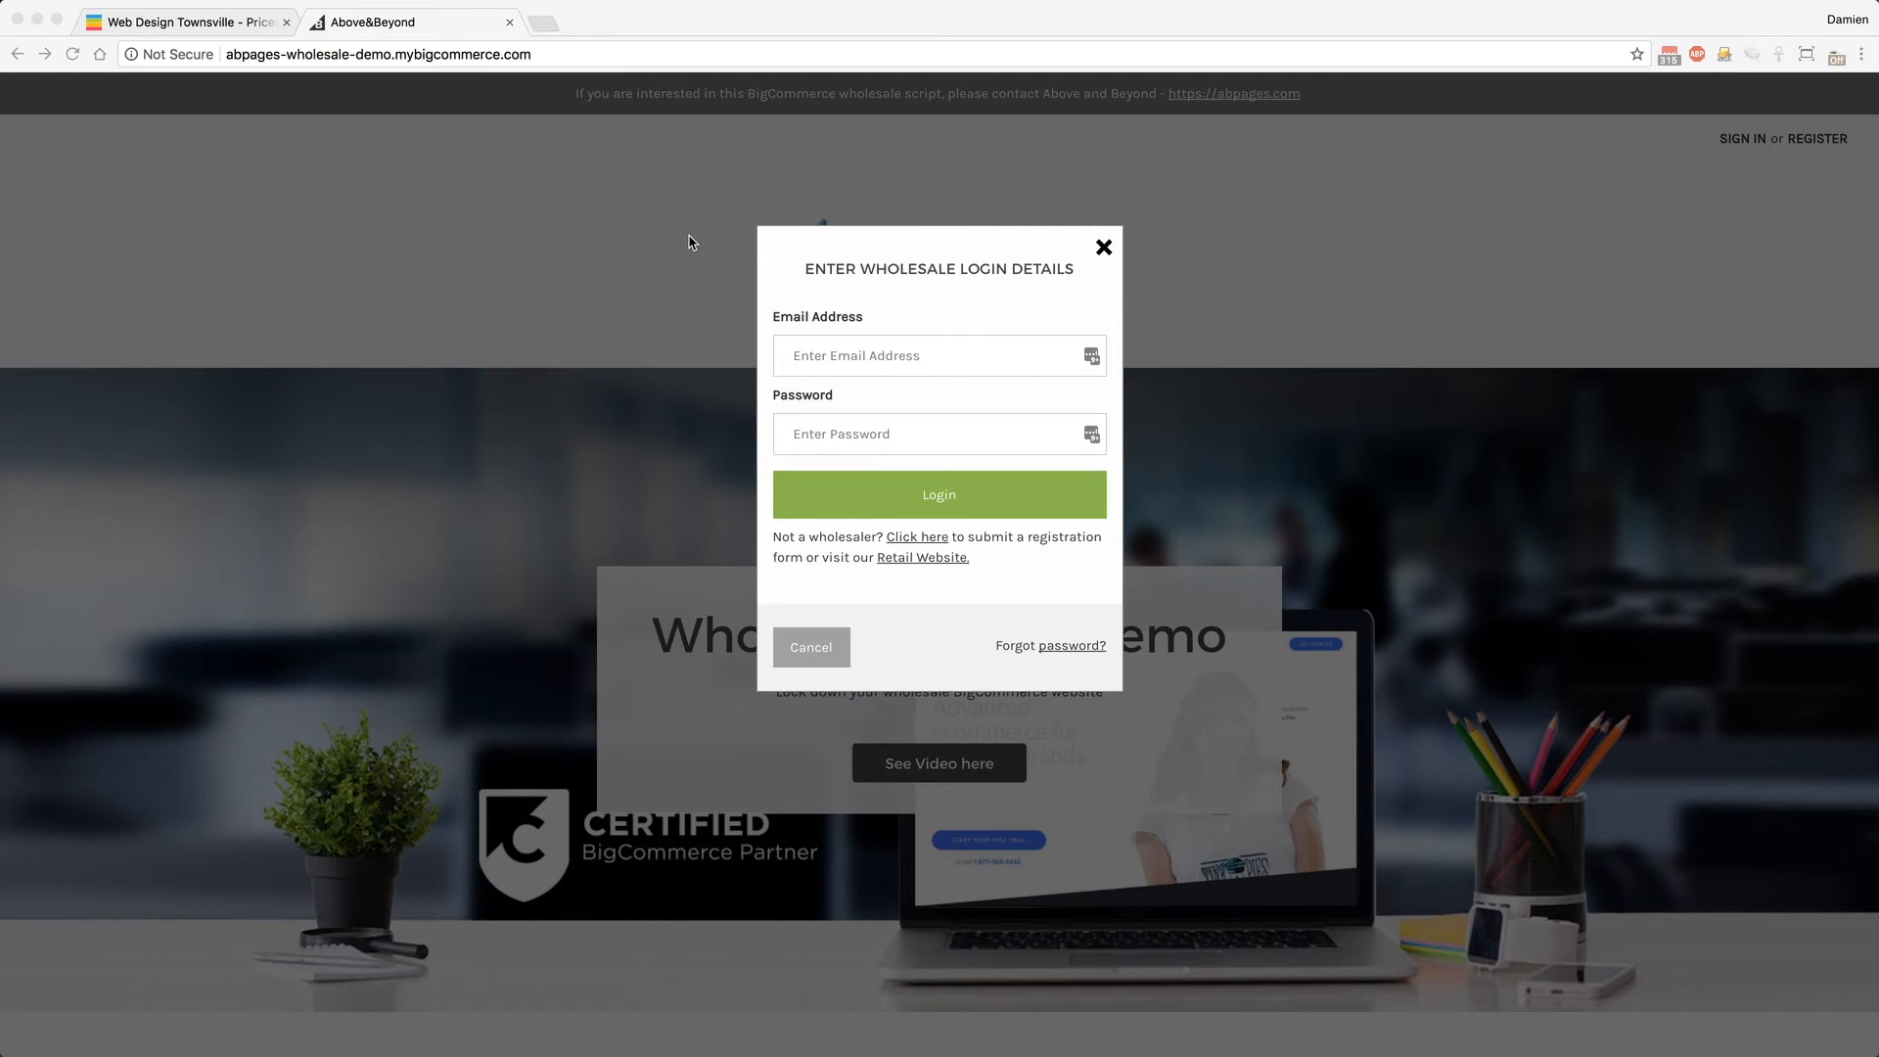
pyautogui.moveTo(856, 215)
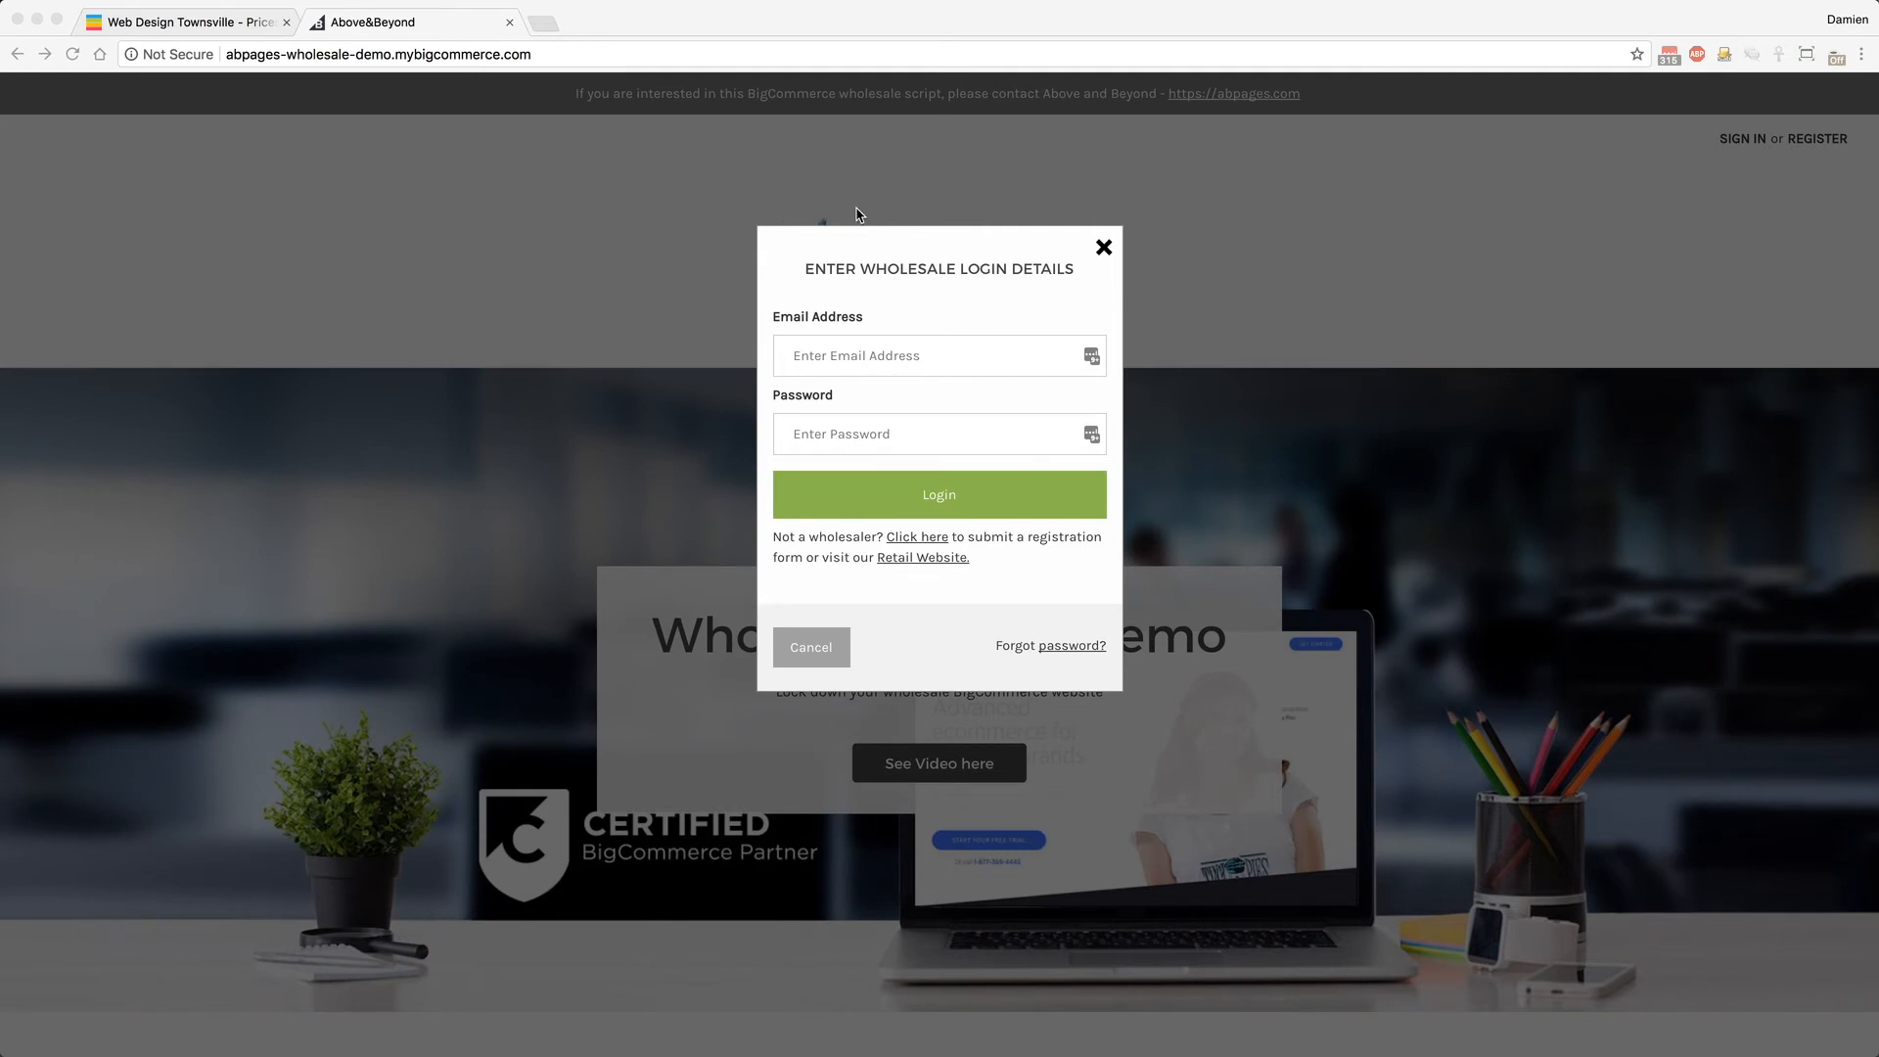